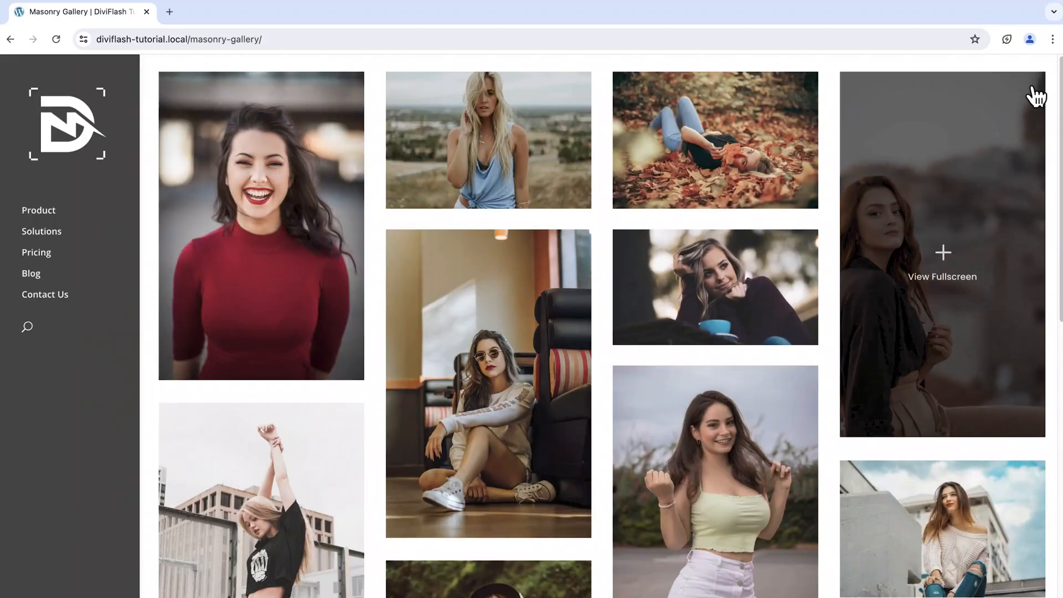
View the first gallery photo in the fullscreen lightbox and advance through the next two photos.
scroll(down, 3)
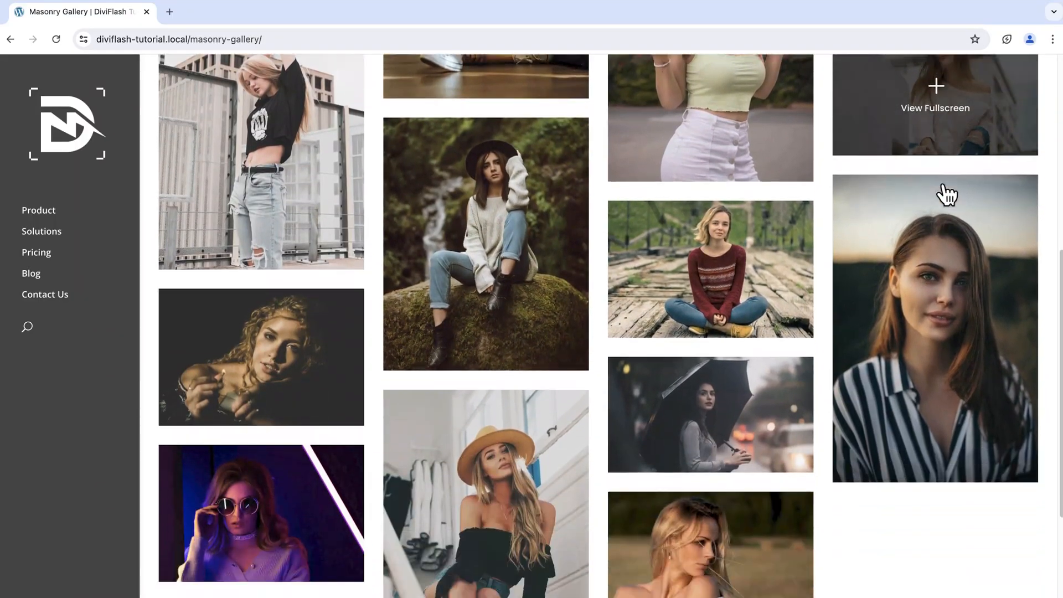
scroll(down, 3)
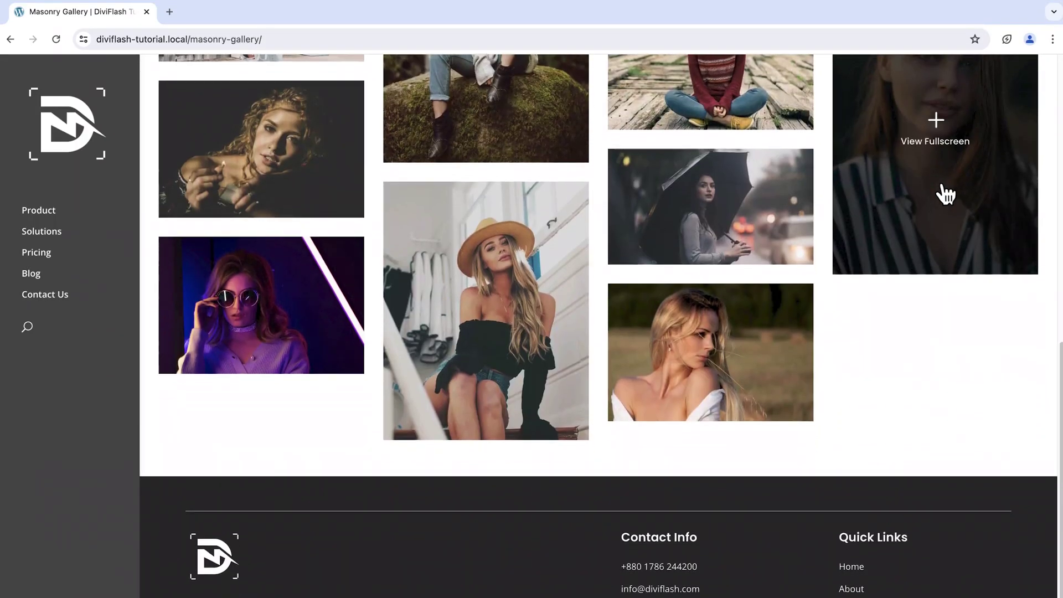
scroll(up, 3)
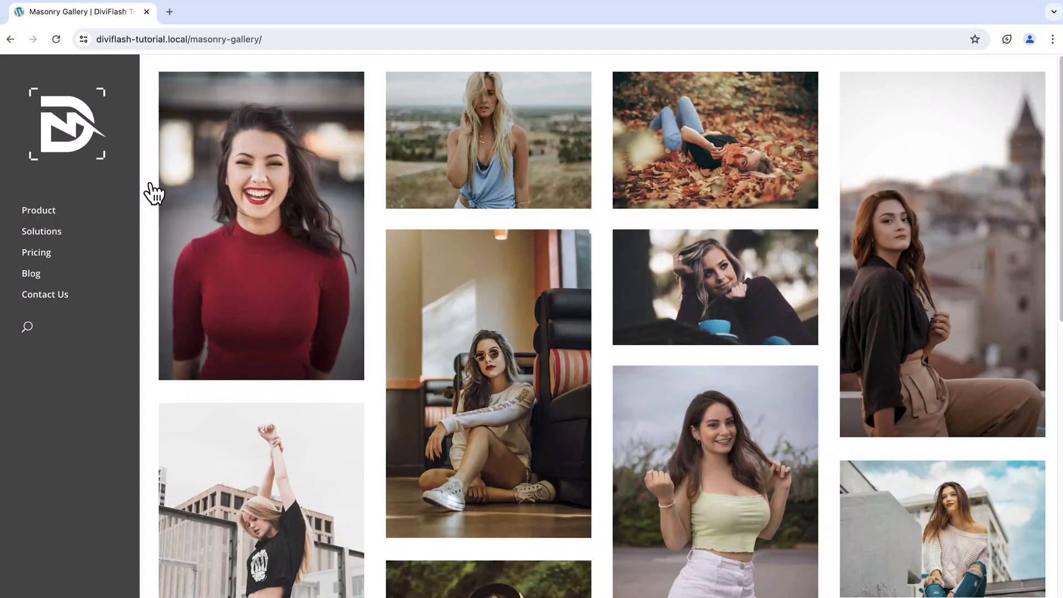
mouse_move(236, 200)
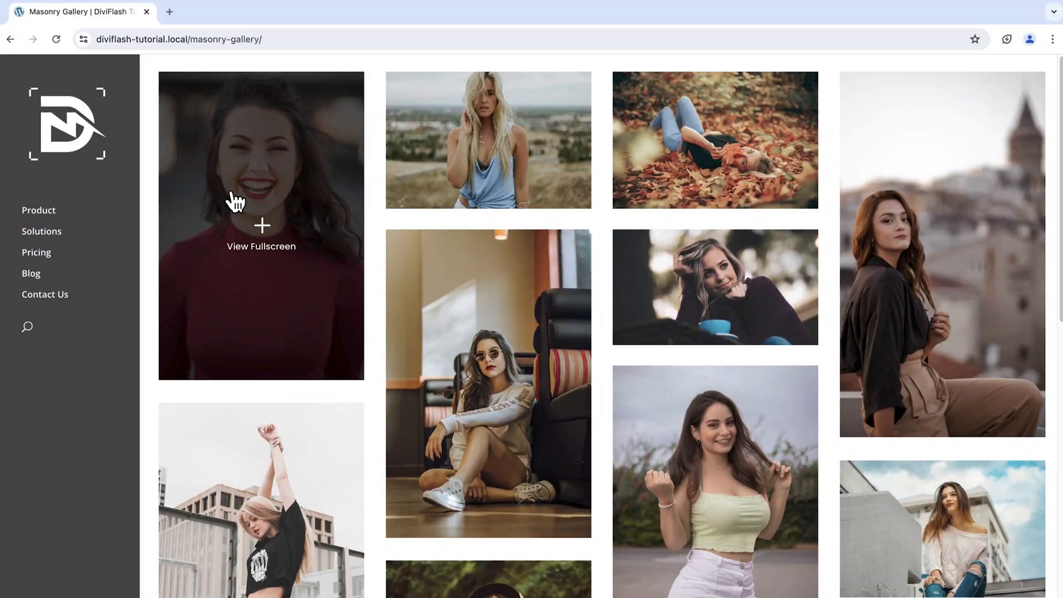
mouse_move(215, 206)
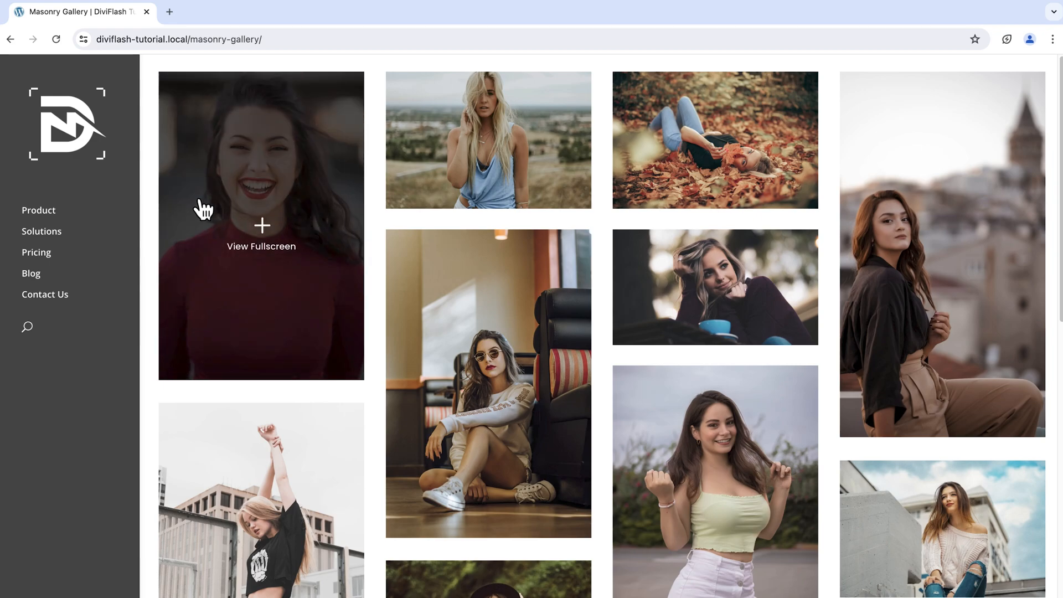
mouse_move(222, 206)
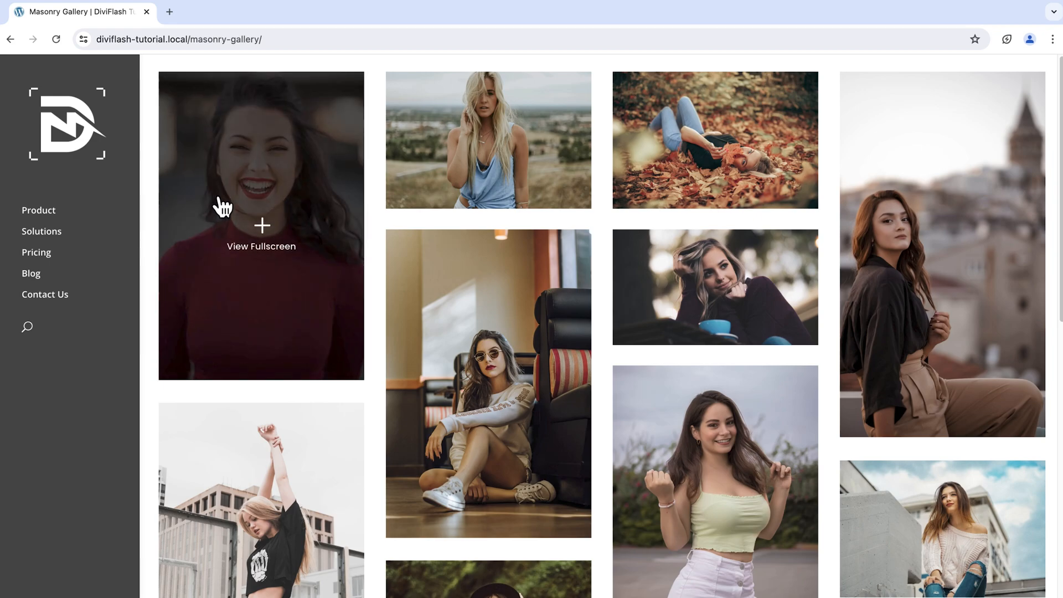
click(261, 226)
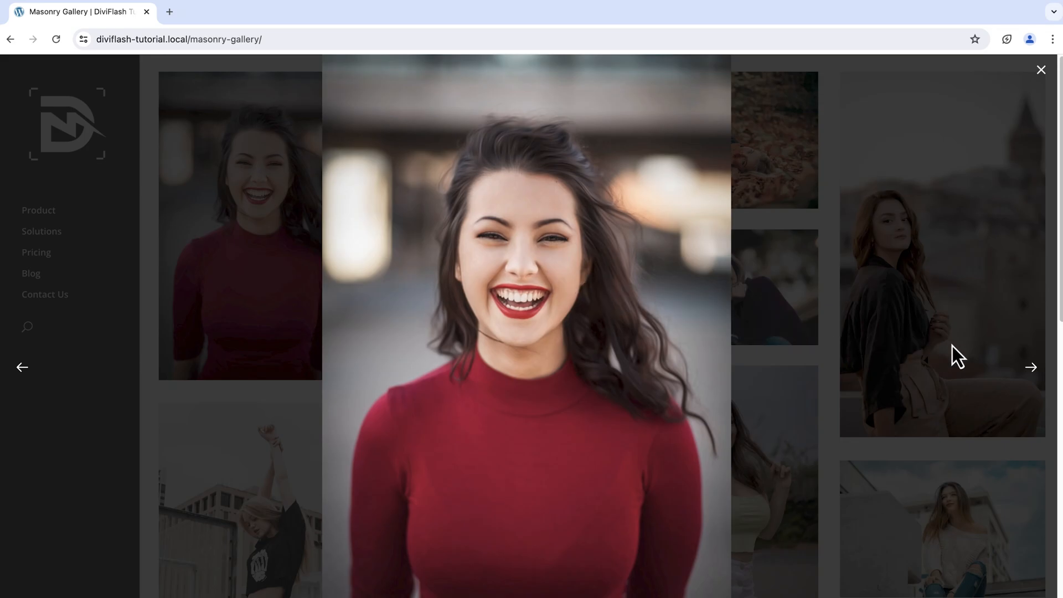
mouse_move(1029, 378)
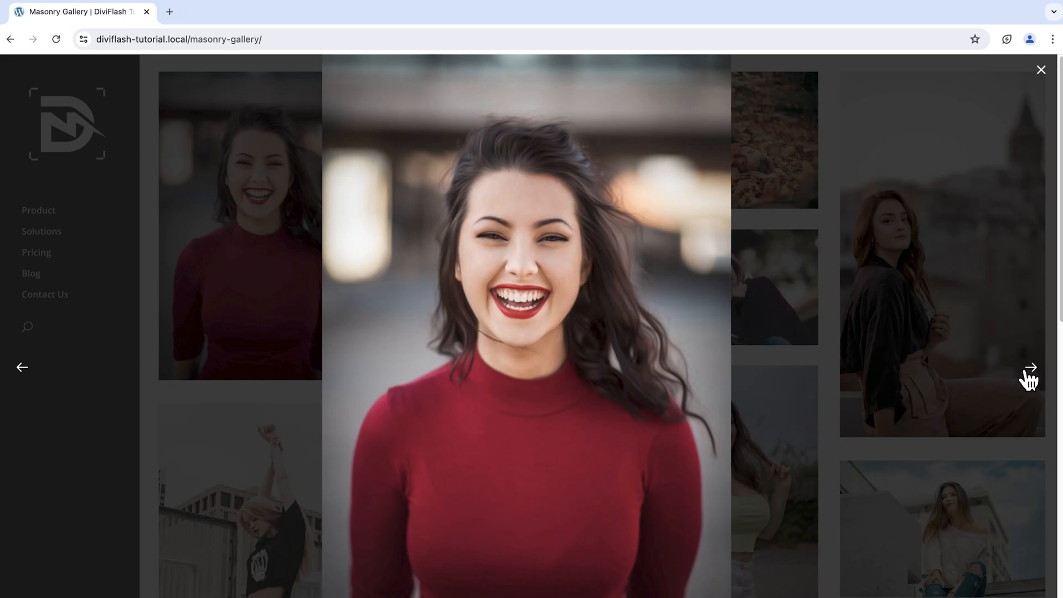
click(1030, 366)
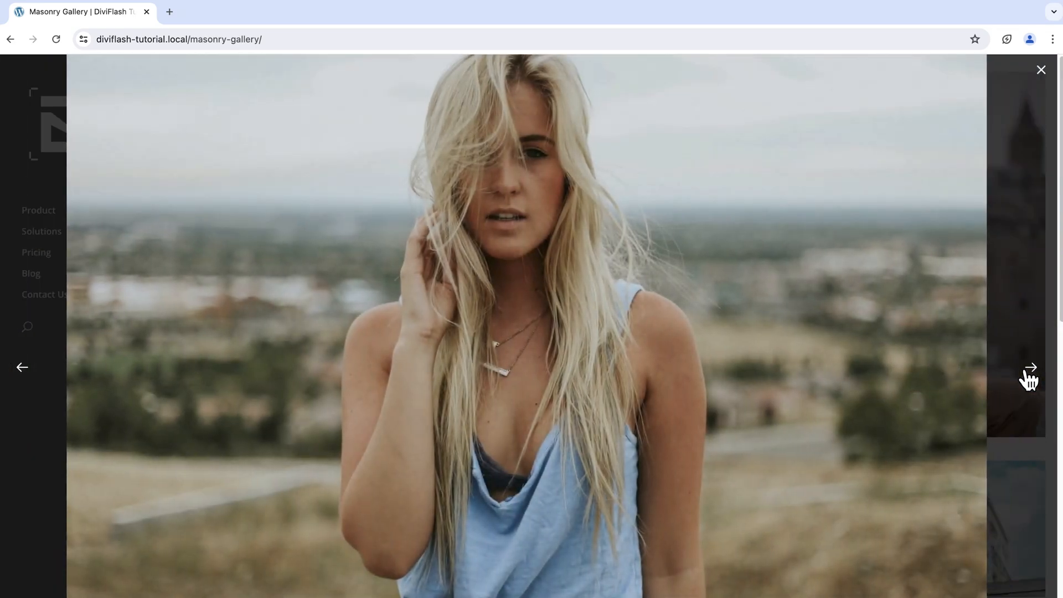
click(1030, 370)
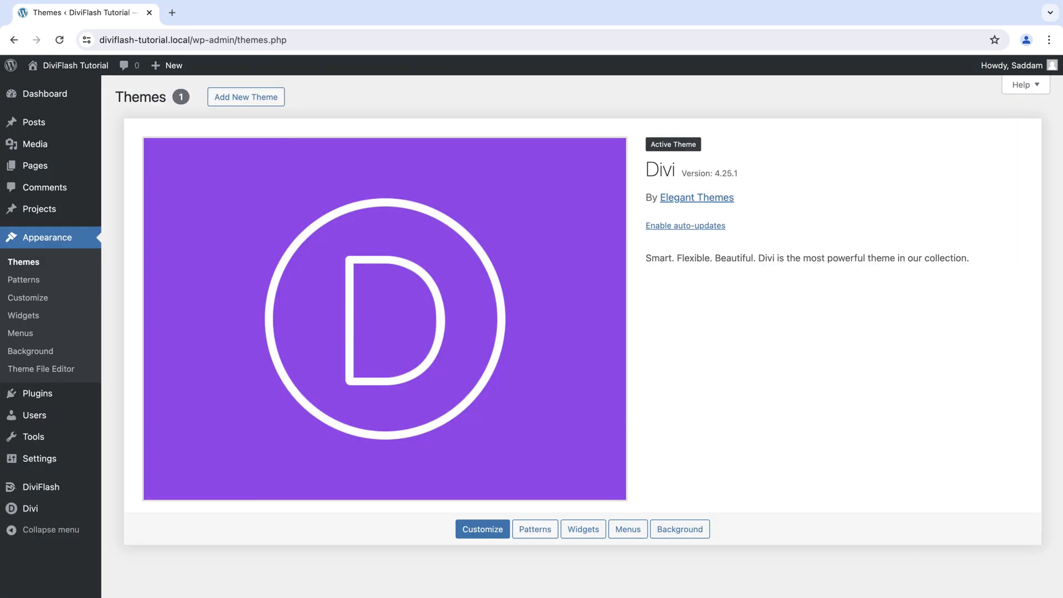
mouse_move(824, 470)
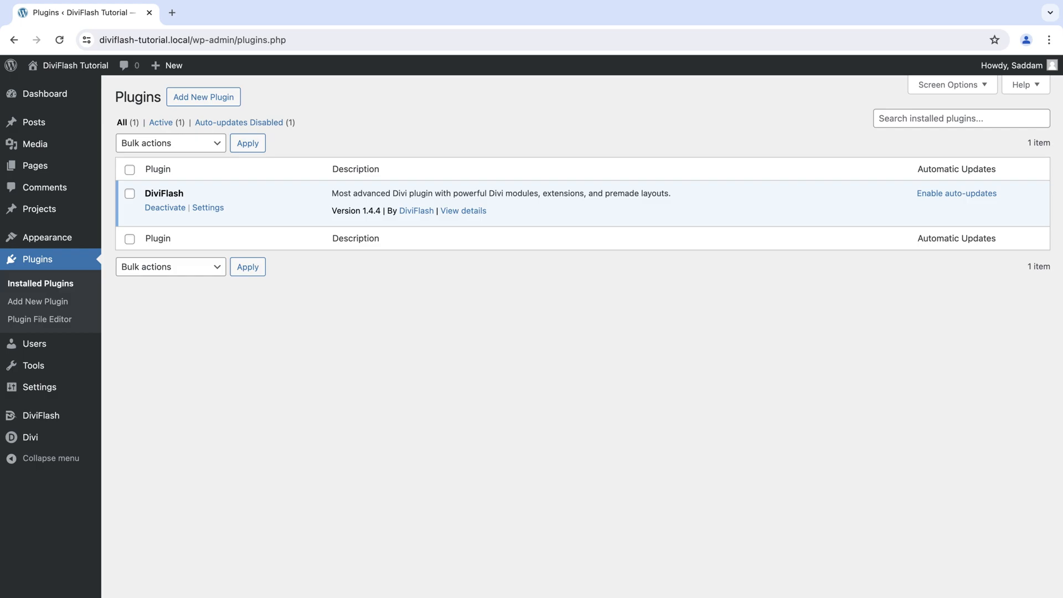
Go to the DiviFlash dashboard from the WordPress admin sidebar.
click(44, 94)
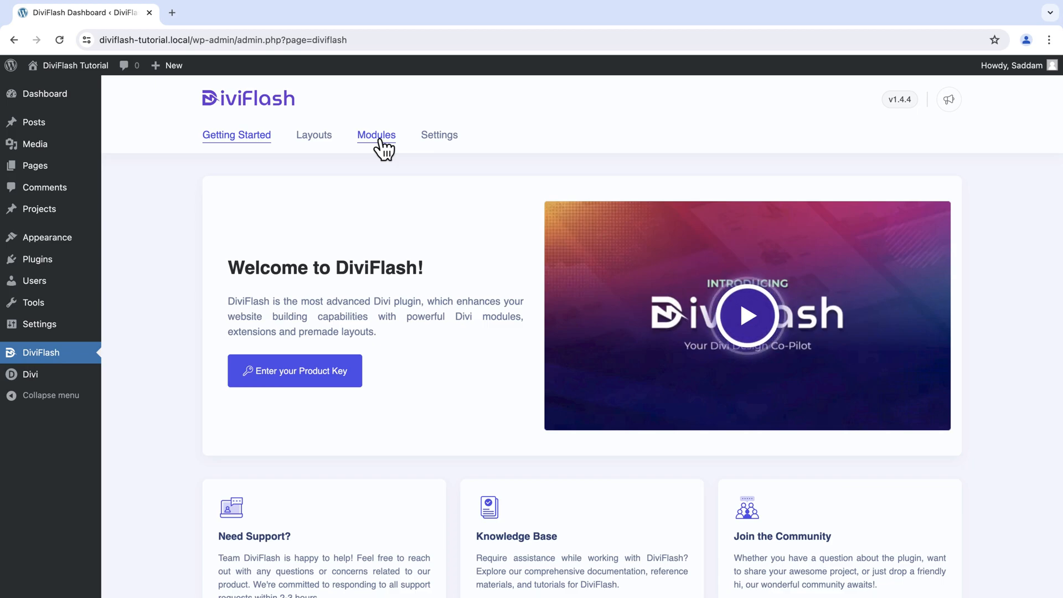
Filter the DiviFlash Modules list by 'galle' to show the enabled gallery modules.
click(377, 135)
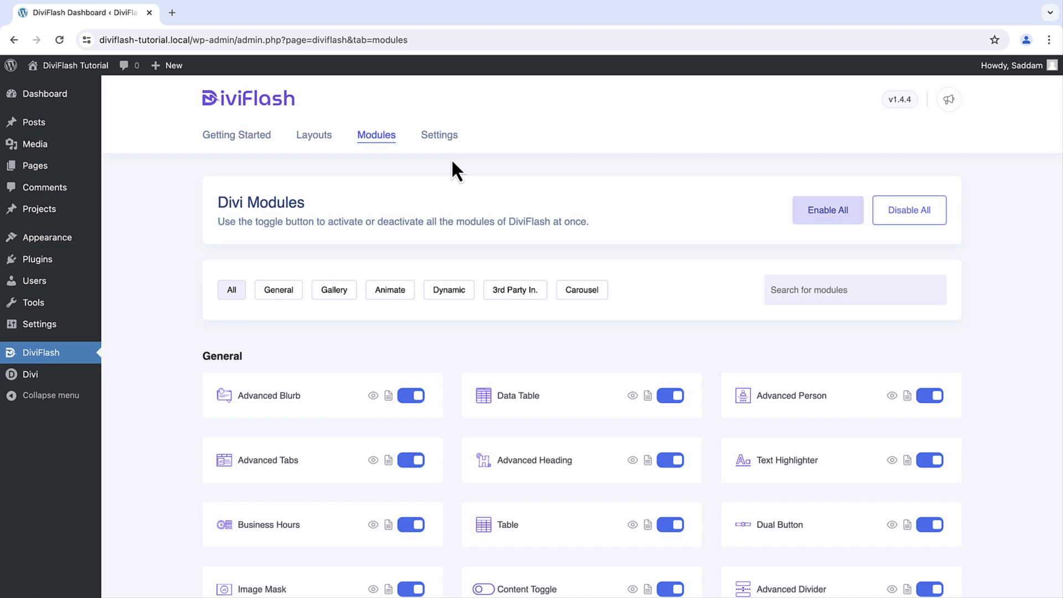
text(gallery)
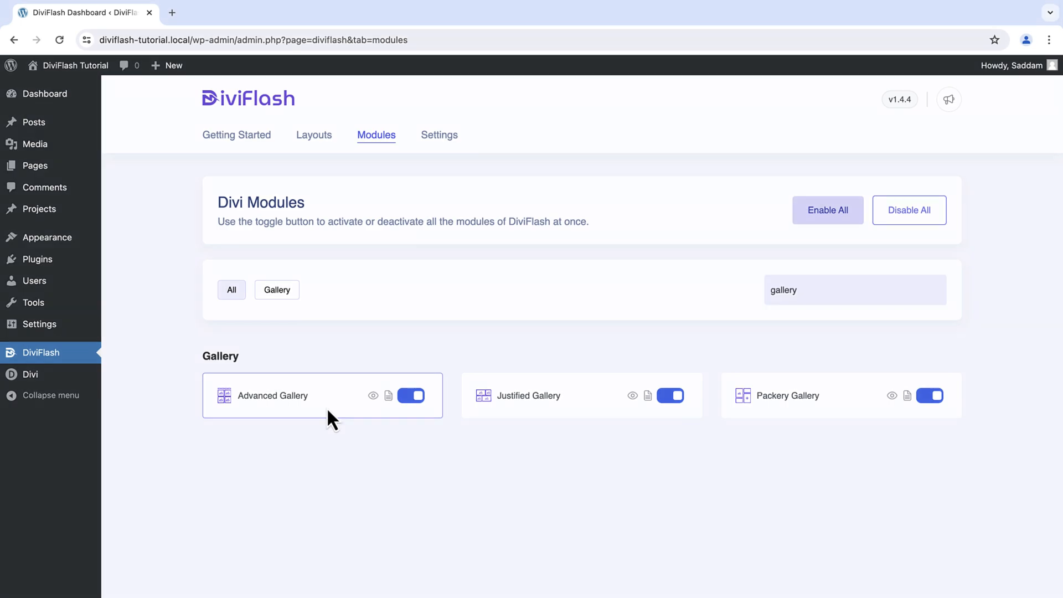
mouse_move(35, 166)
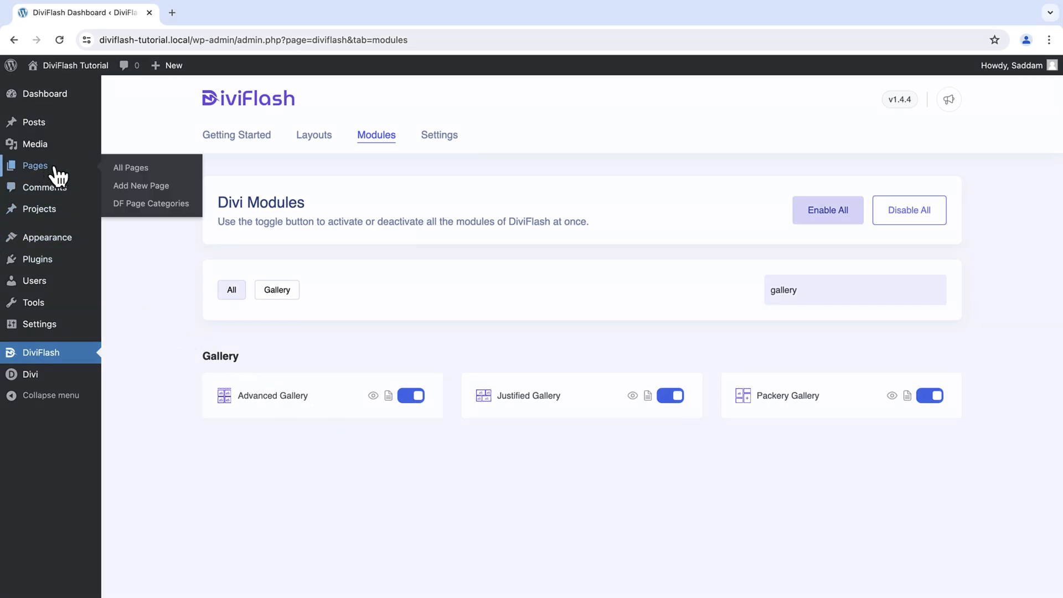
Create a new page titled Masonry Gallery and edit it with the Divi Builder.
click(141, 186)
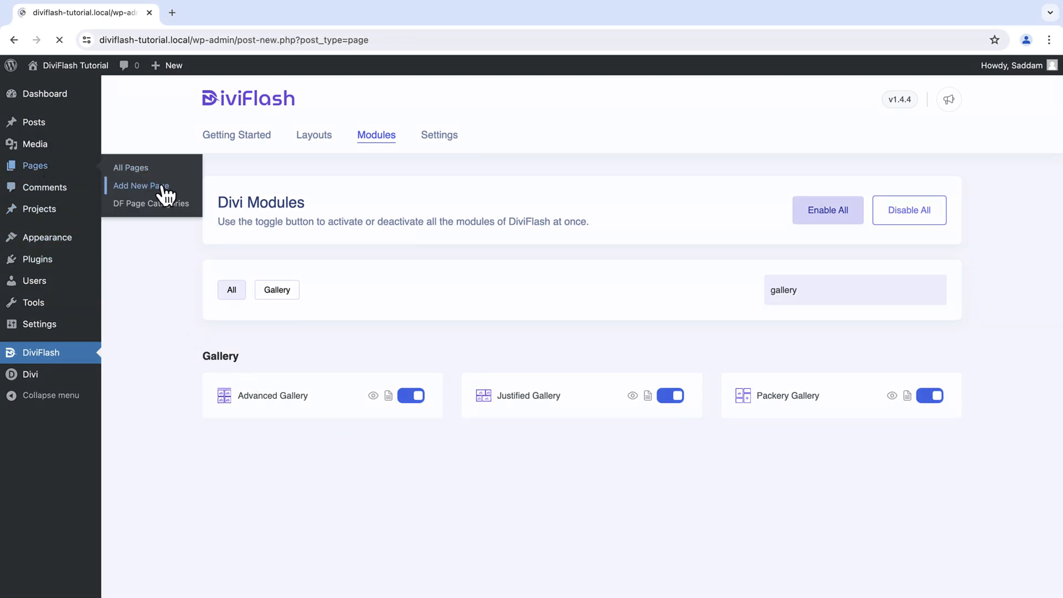
click(140, 186)
text(Masonry Gallery)
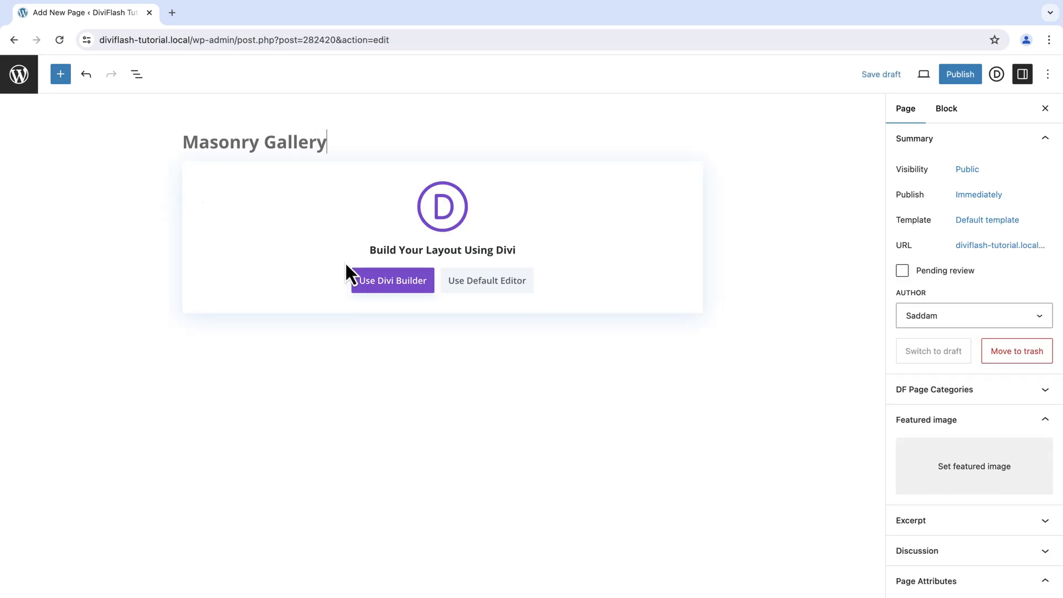
click(392, 280)
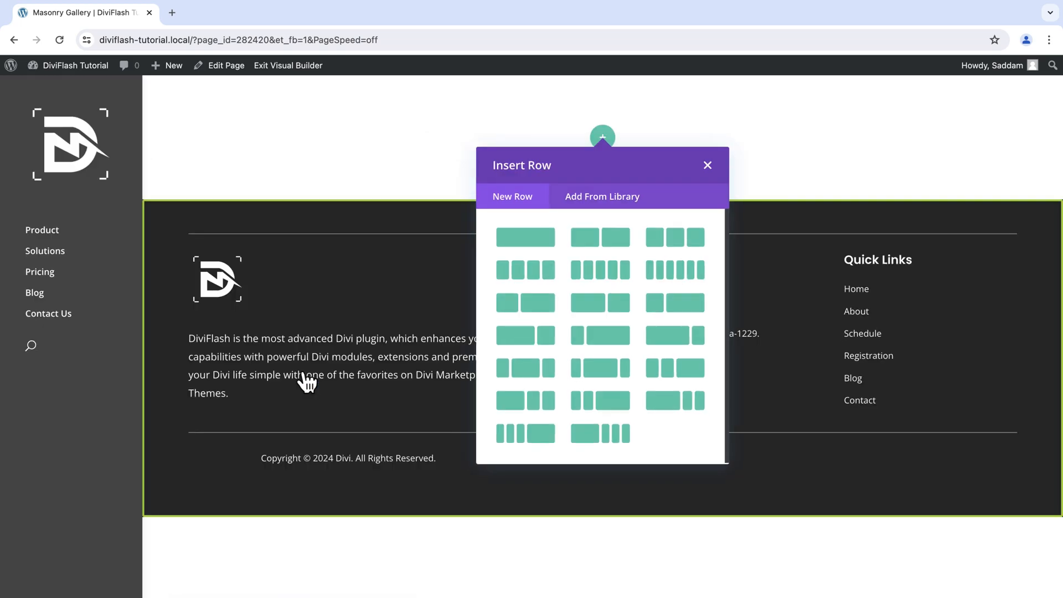
mouse_move(527, 237)
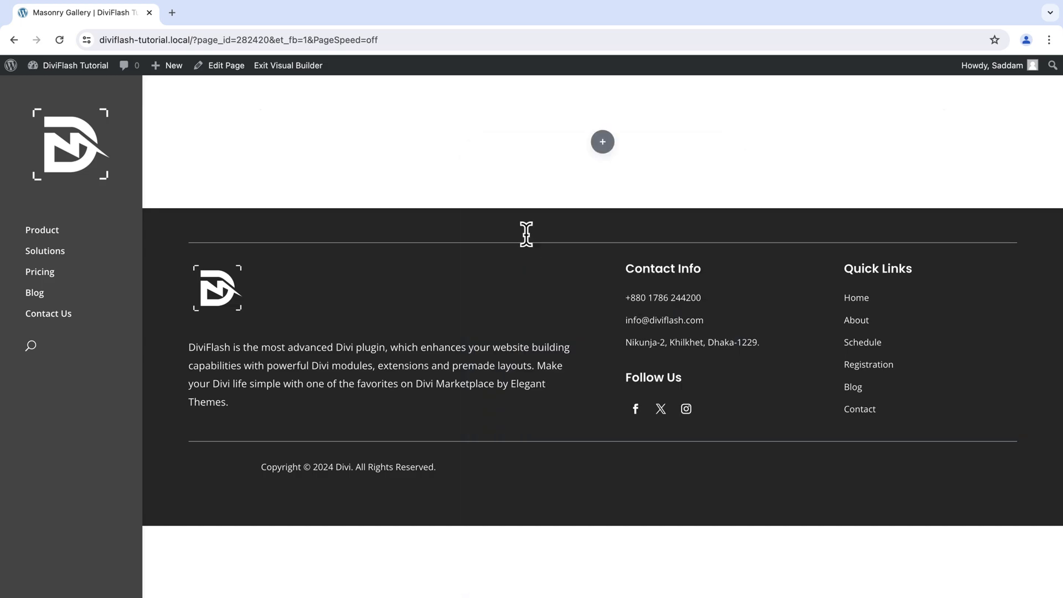
Leave the new one-column row empty, dismissing the module picker, and bring up the section settings.
click(603, 142)
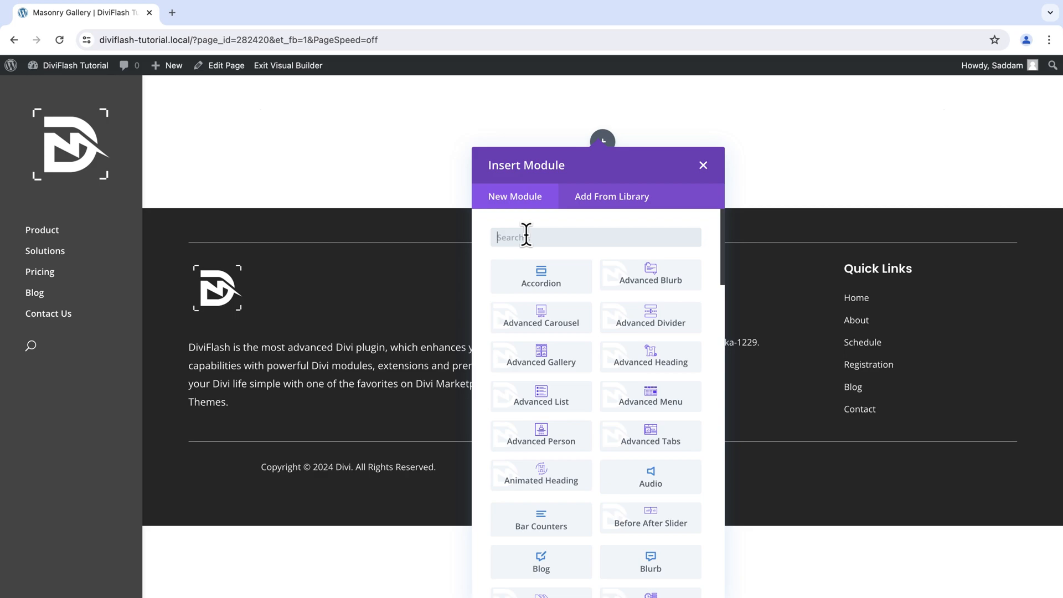
mouse_move(700, 168)
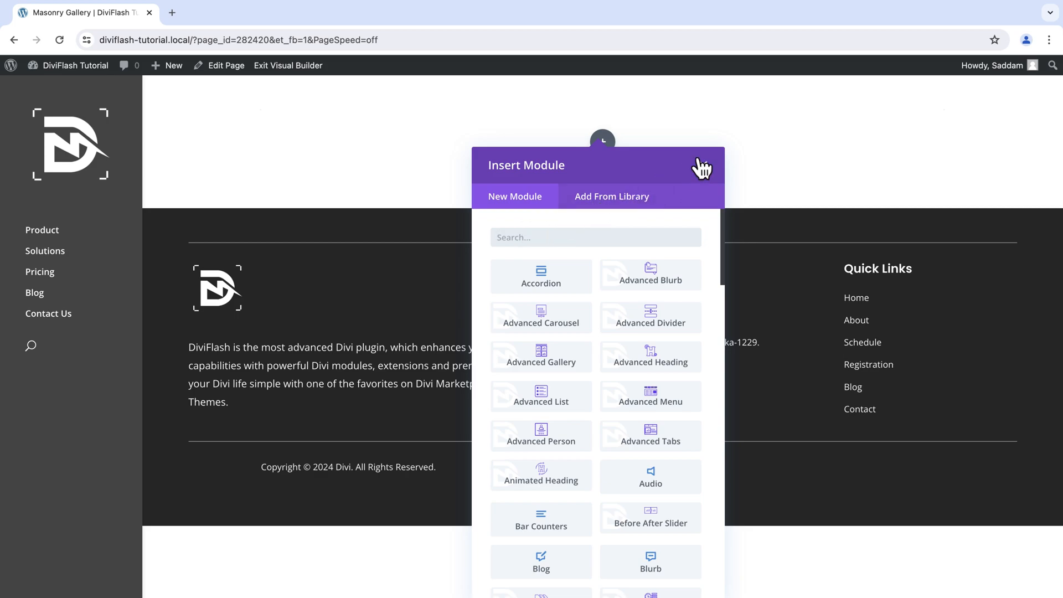
click(702, 168)
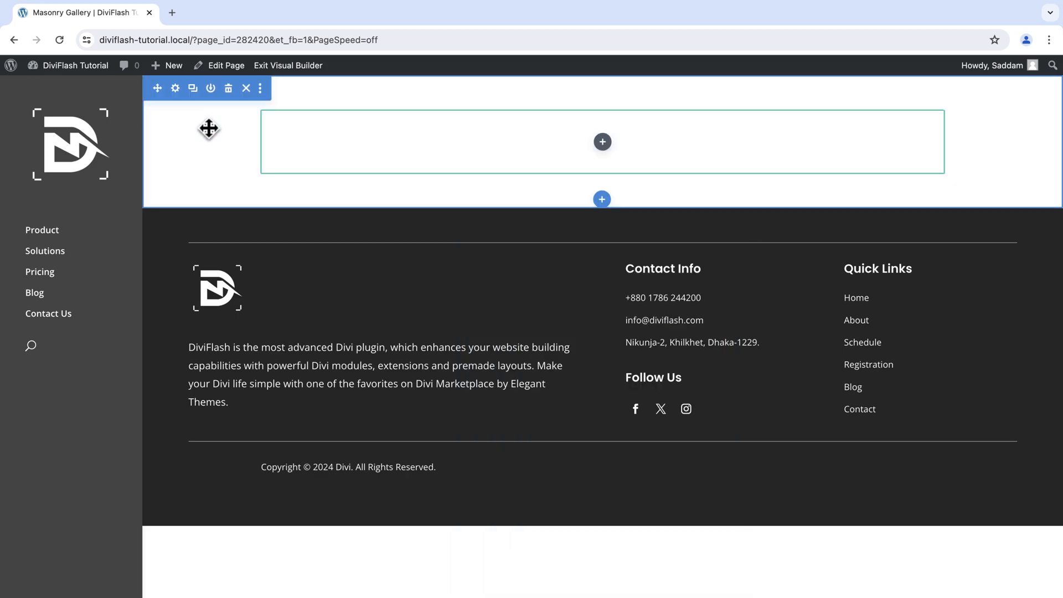
click(175, 89)
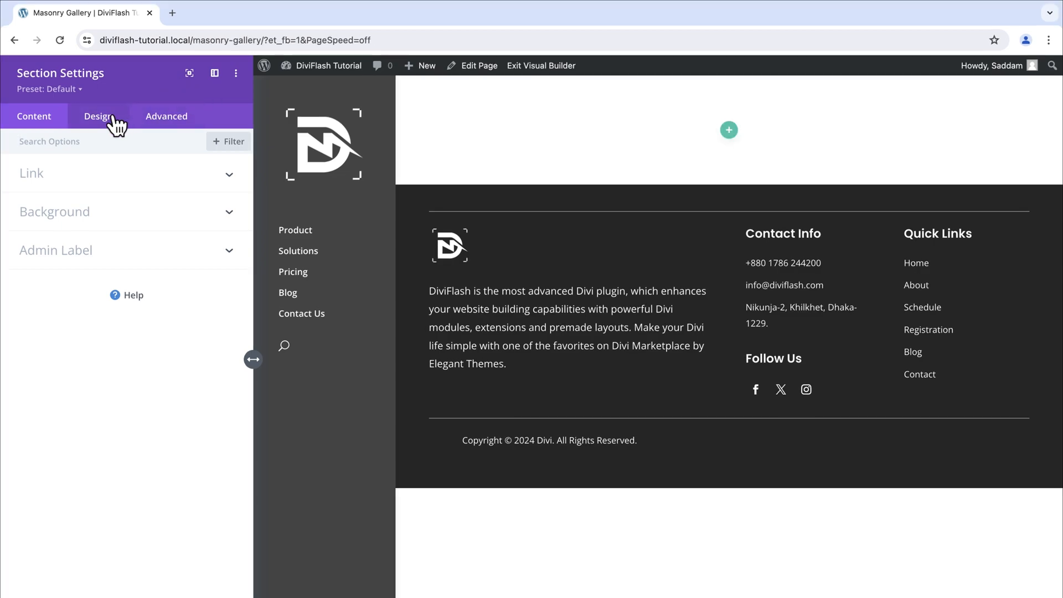
Set the section's padding to 0px on all sides under Design > Spacing and save it.
click(99, 116)
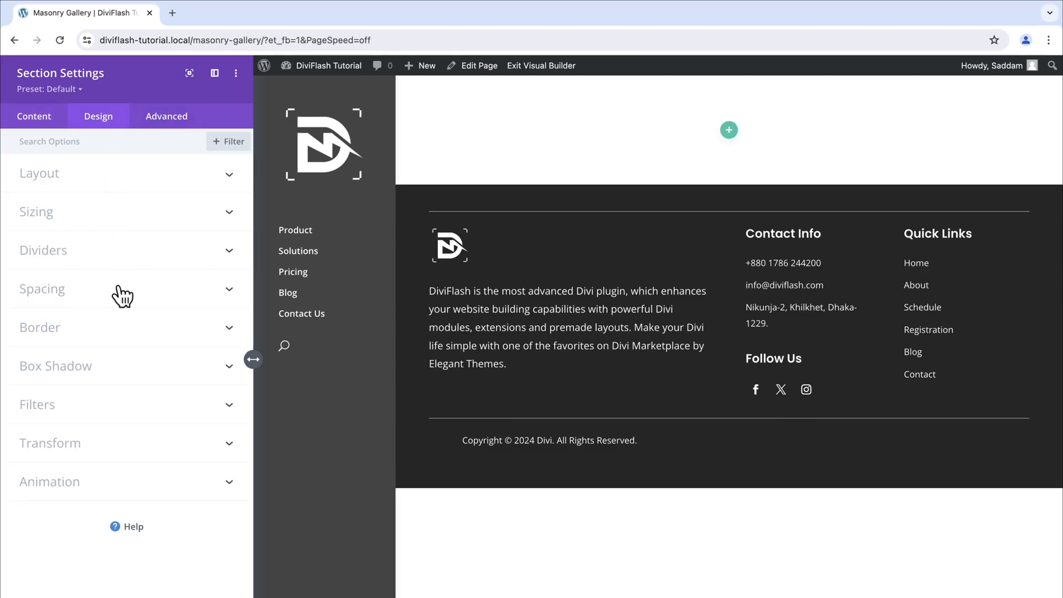
click(42, 288)
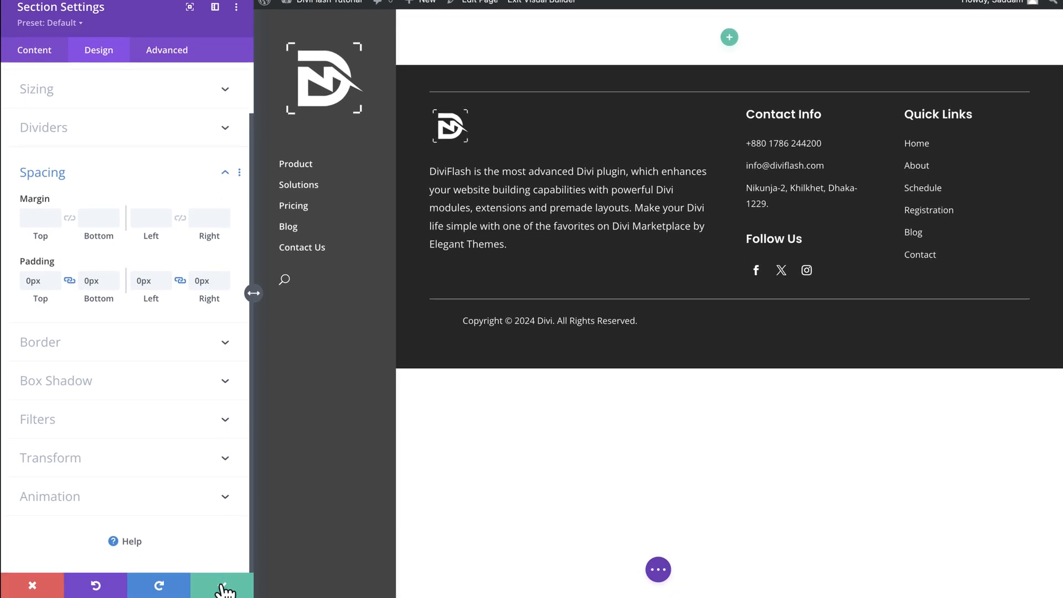
click(226, 589)
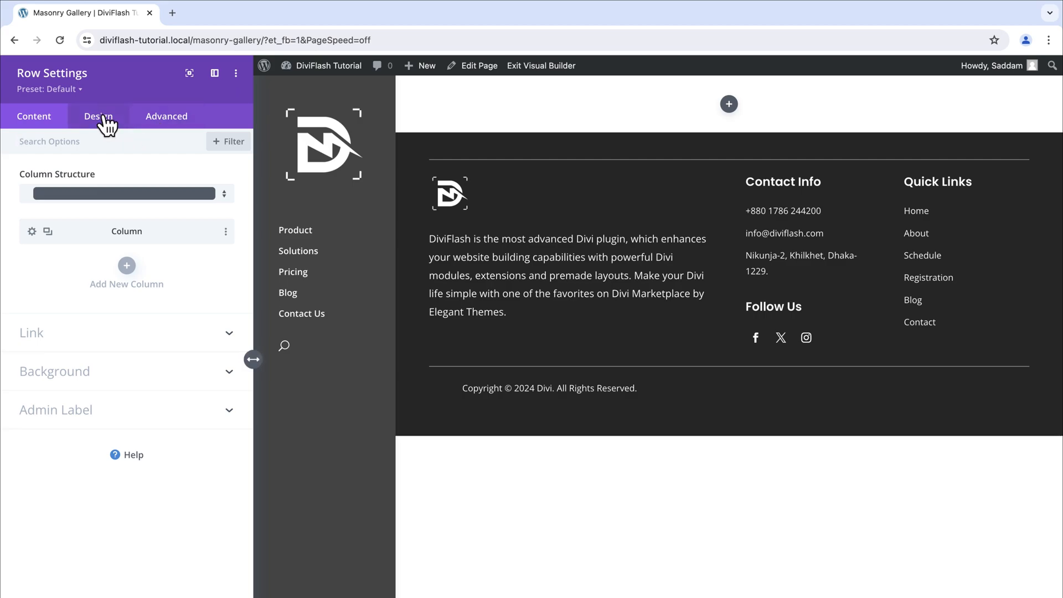
Set the row width to about 84% with 30px left and right padding, and save the row settings.
click(97, 116)
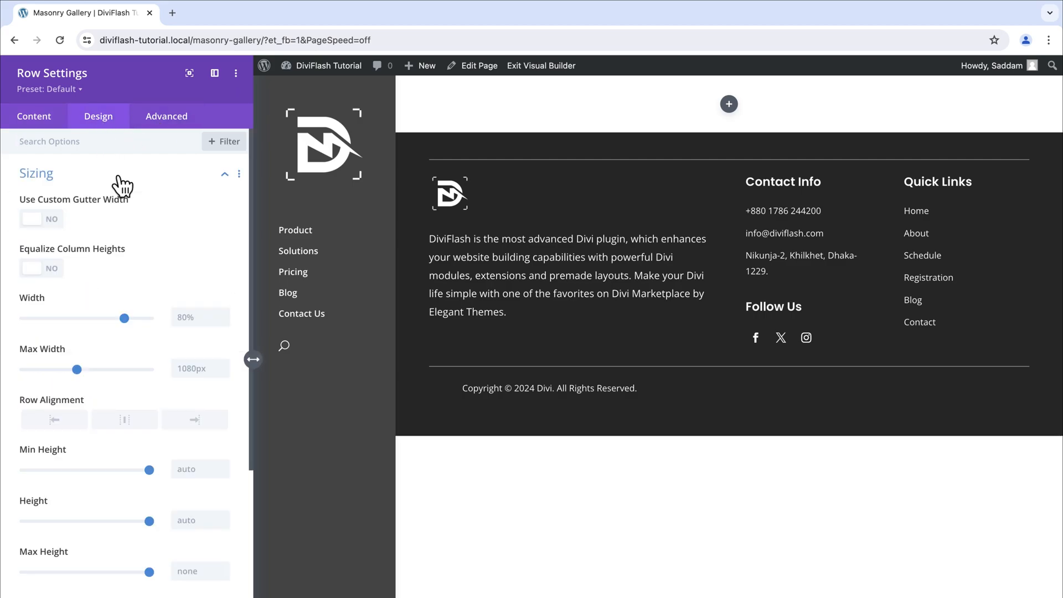
drag(125, 318, 131, 318)
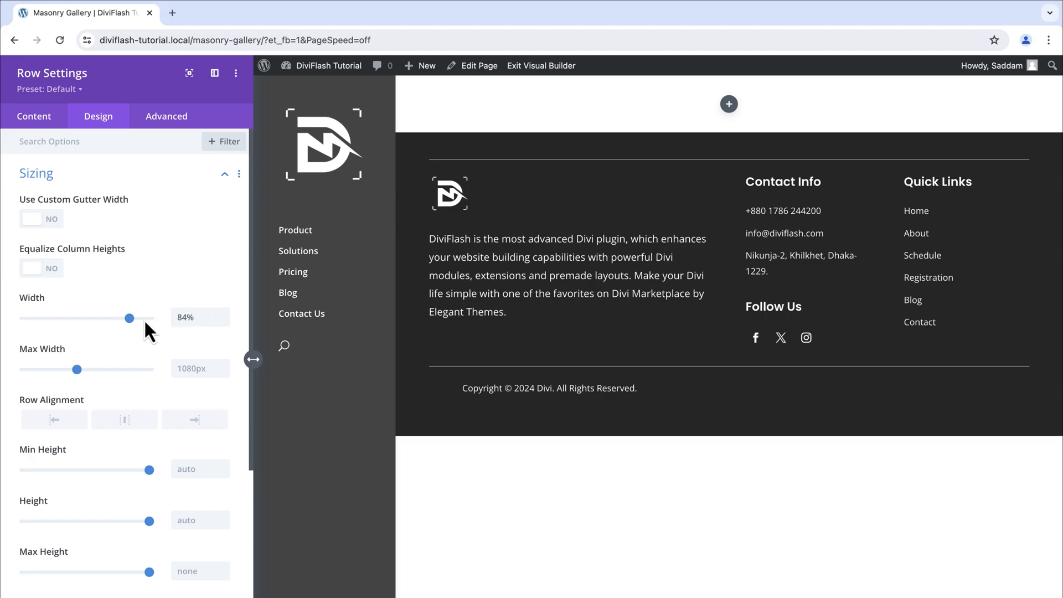
drag(129, 318, 150, 318)
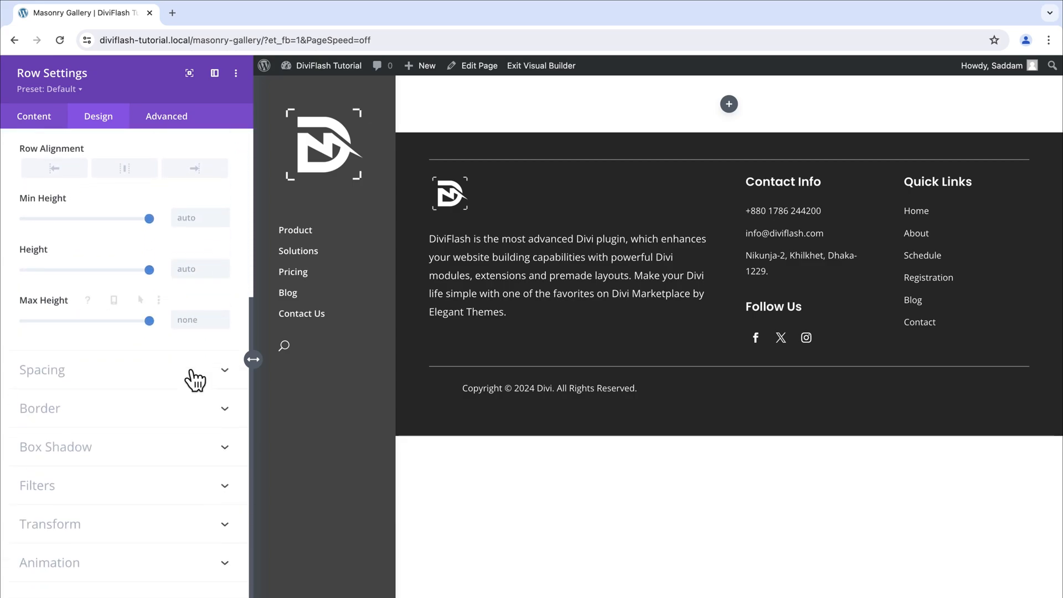
click(43, 370)
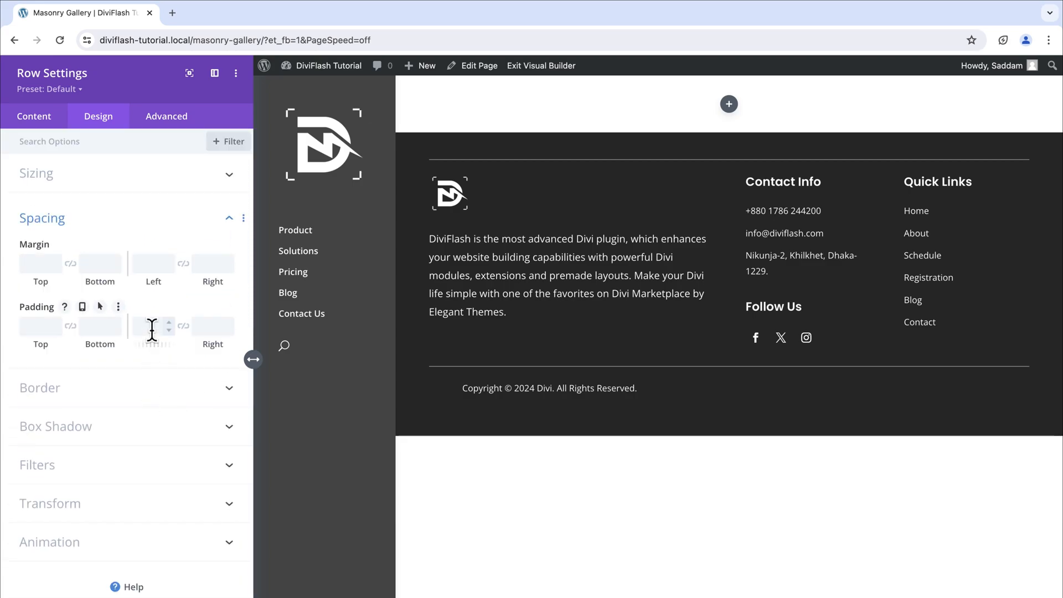
text(30px)
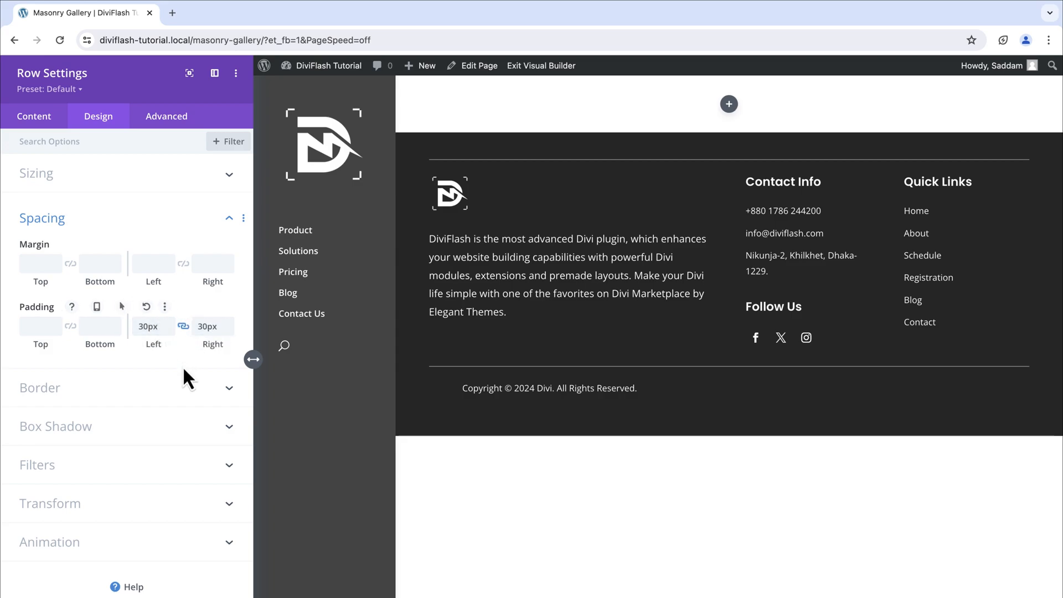
click(42, 217)
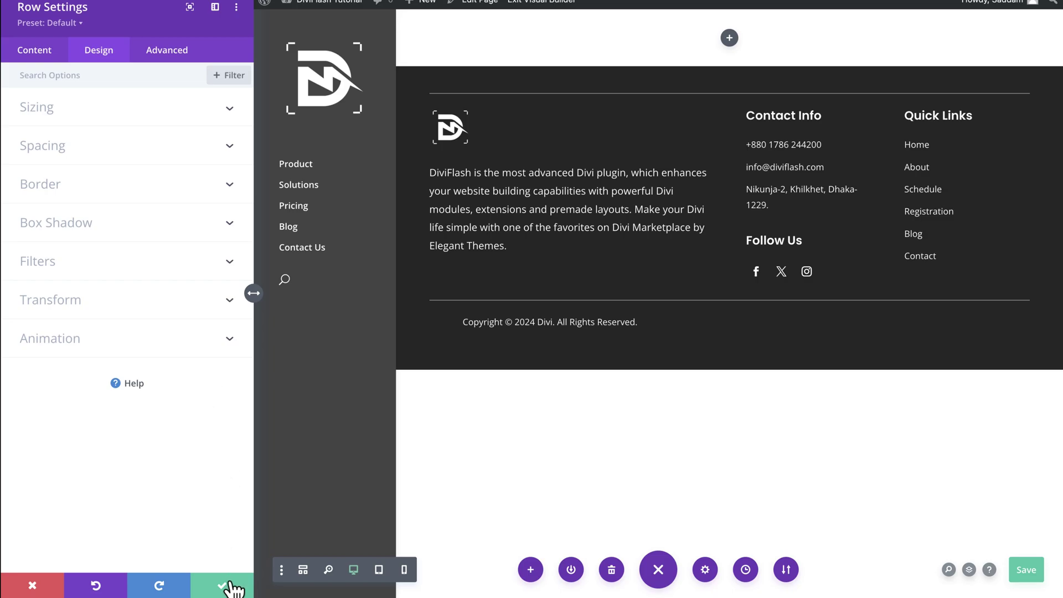
click(223, 587)
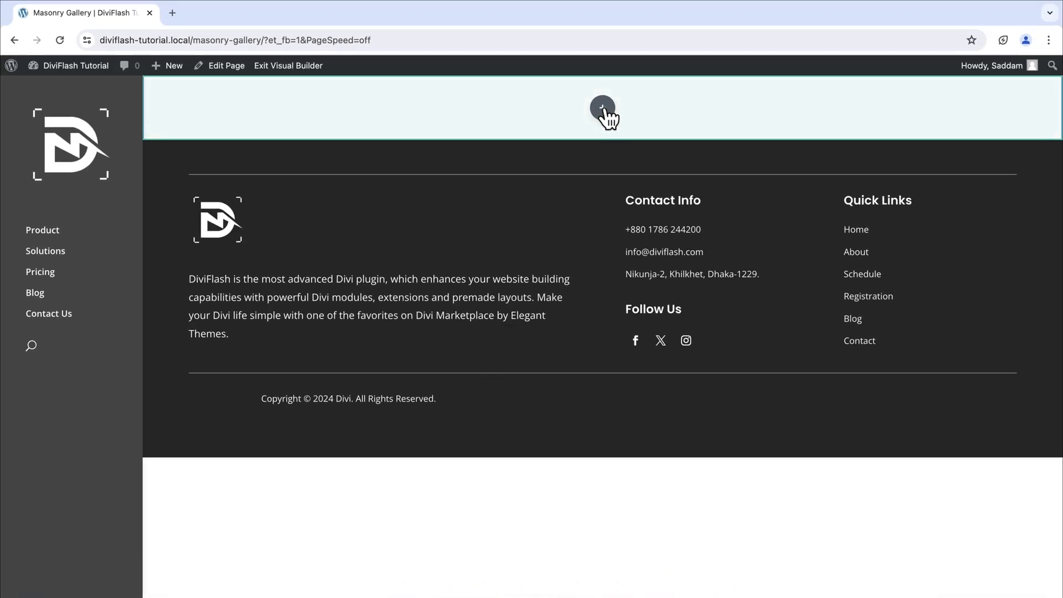
Insert a DiviFlash Advanced Gallery module into the empty row via the 'Gallery' search.
click(603, 106)
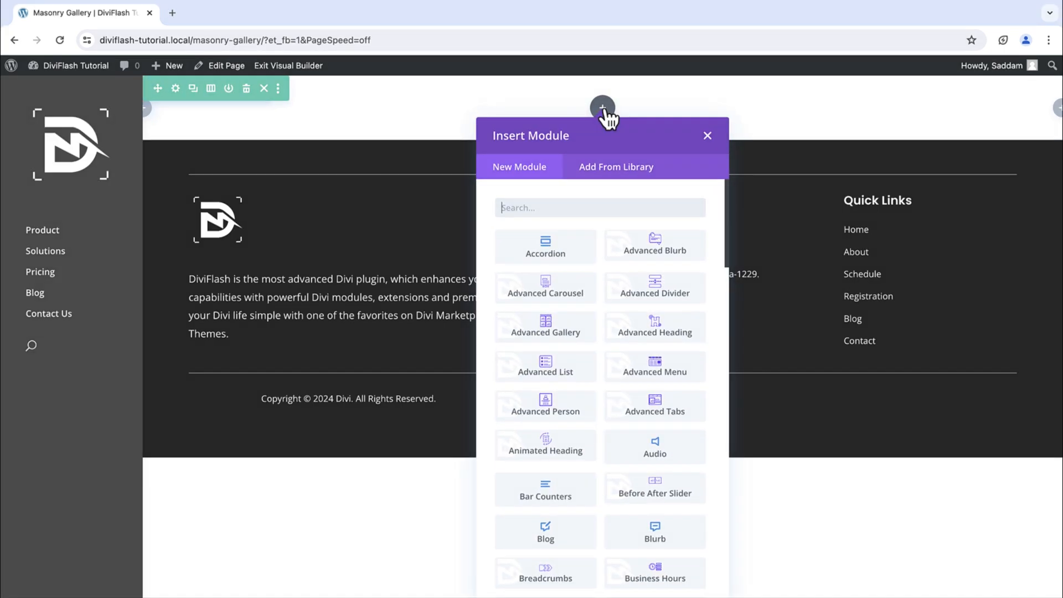
text(G)
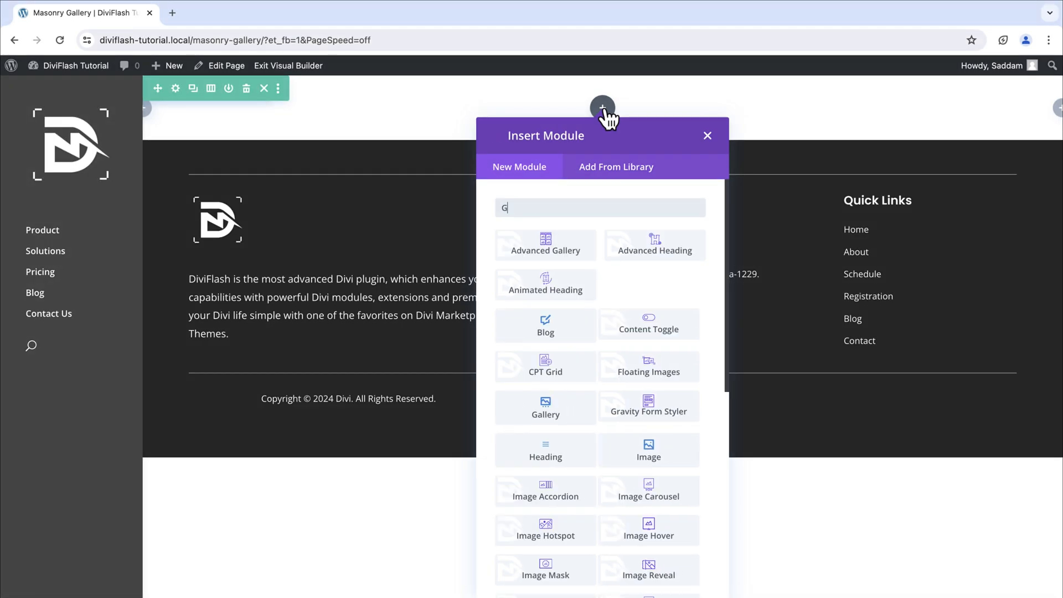
text(allery)
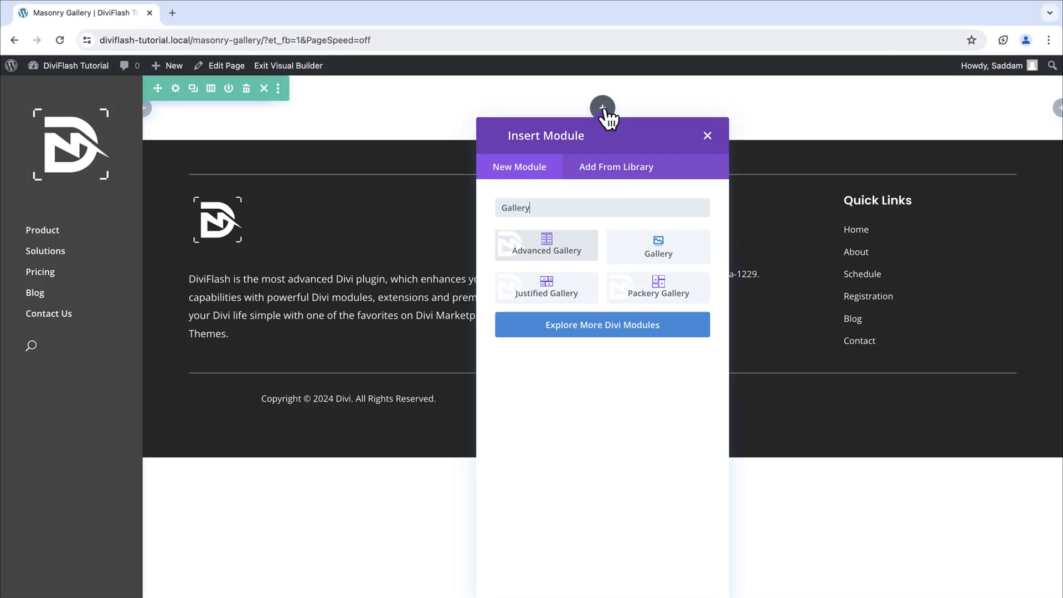
mouse_move(567, 240)
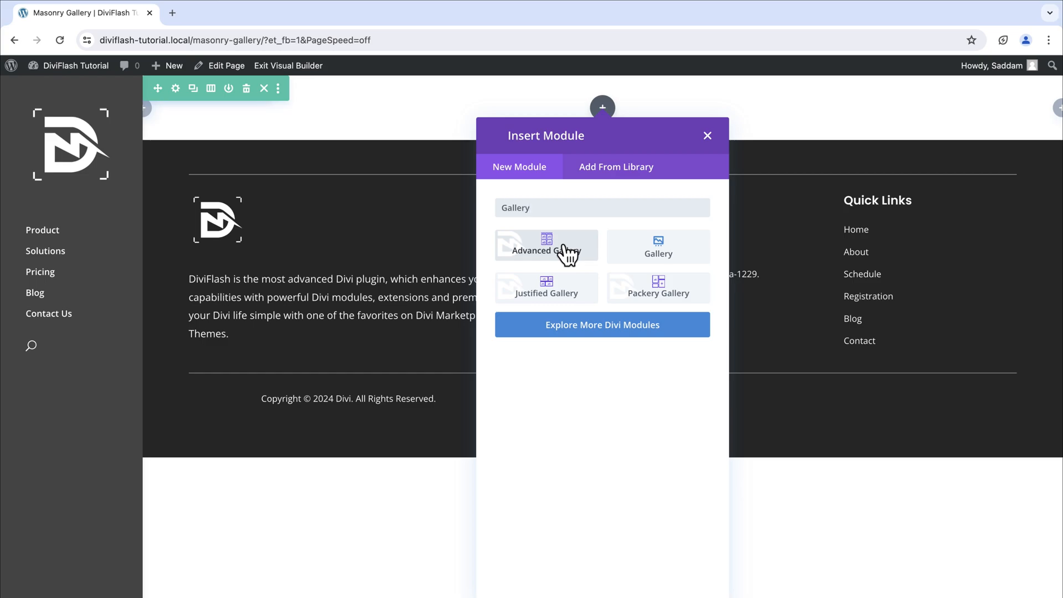
click(548, 247)
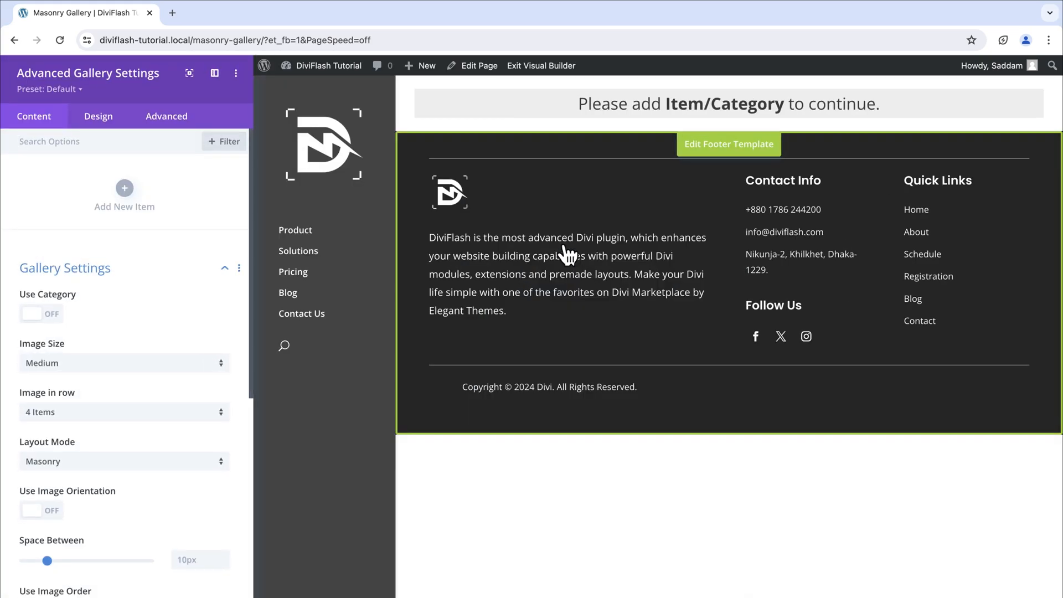
mouse_move(550, 209)
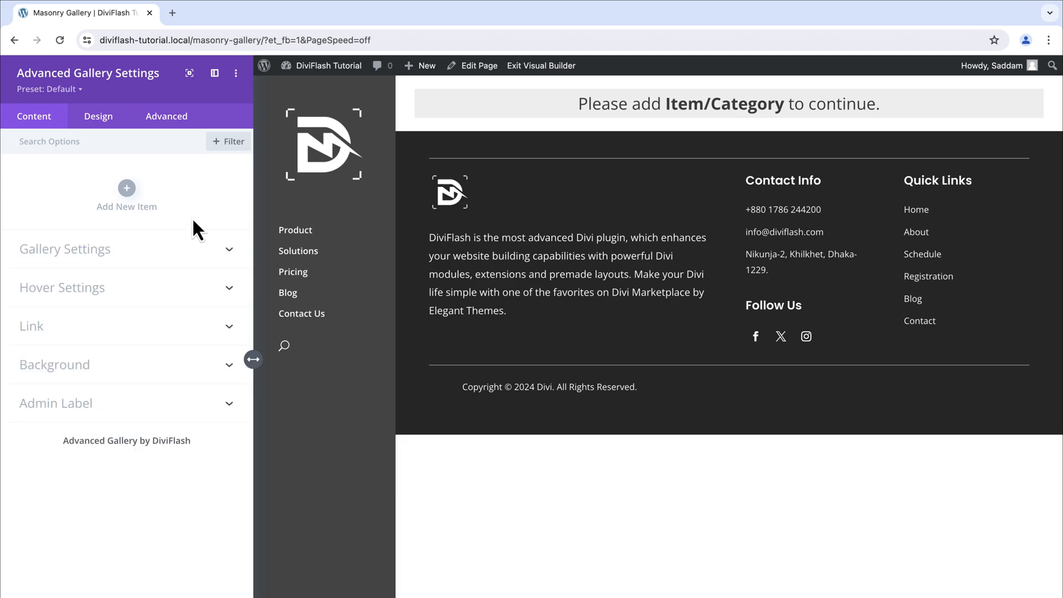
Add a new gallery item titled 'Gallery' and start choosing its images from the media library.
click(126, 188)
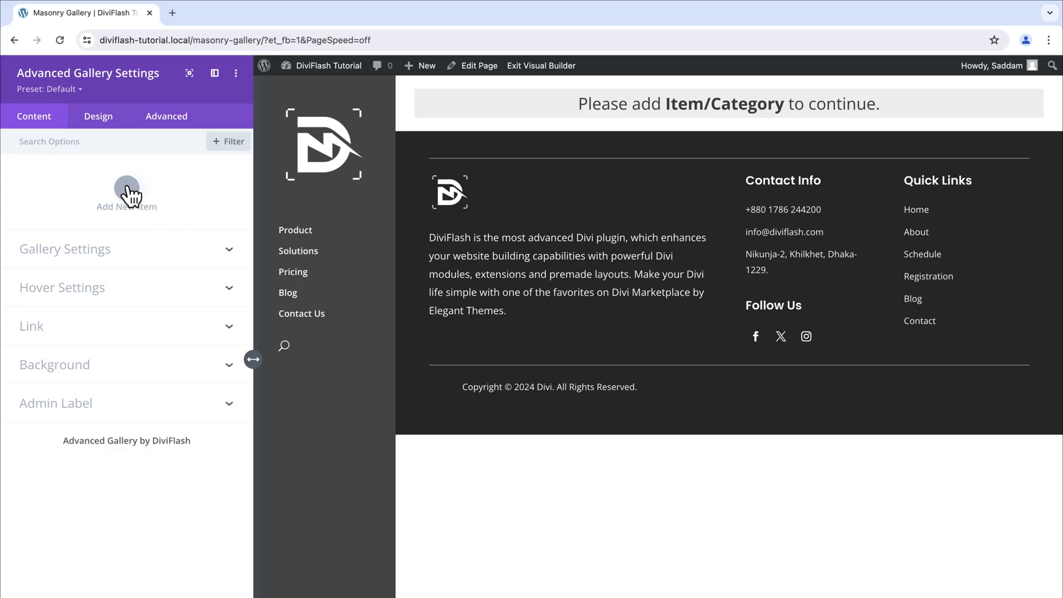
click(126, 190)
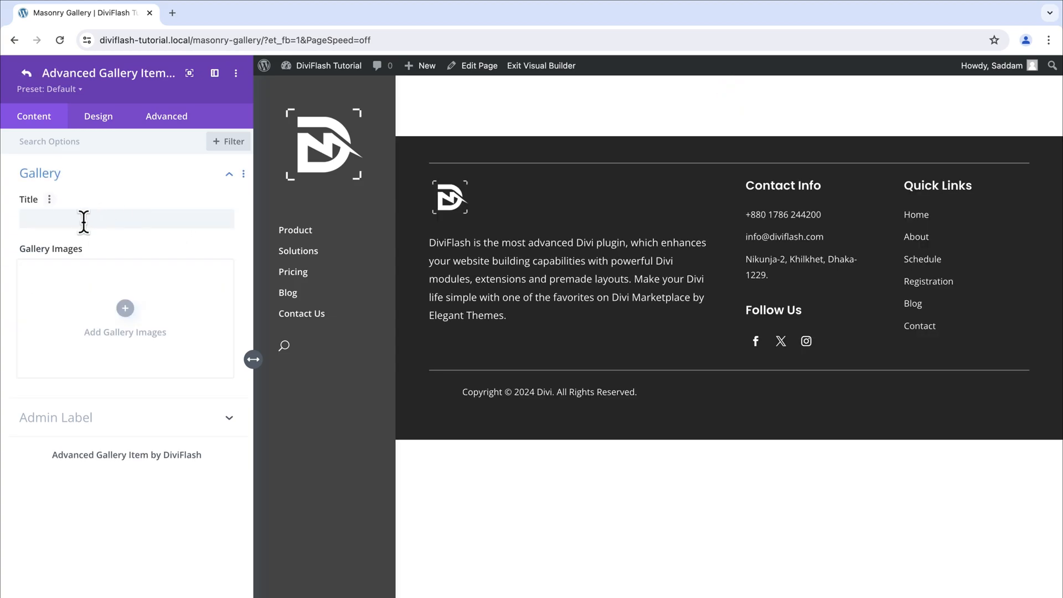
text(Gallery)
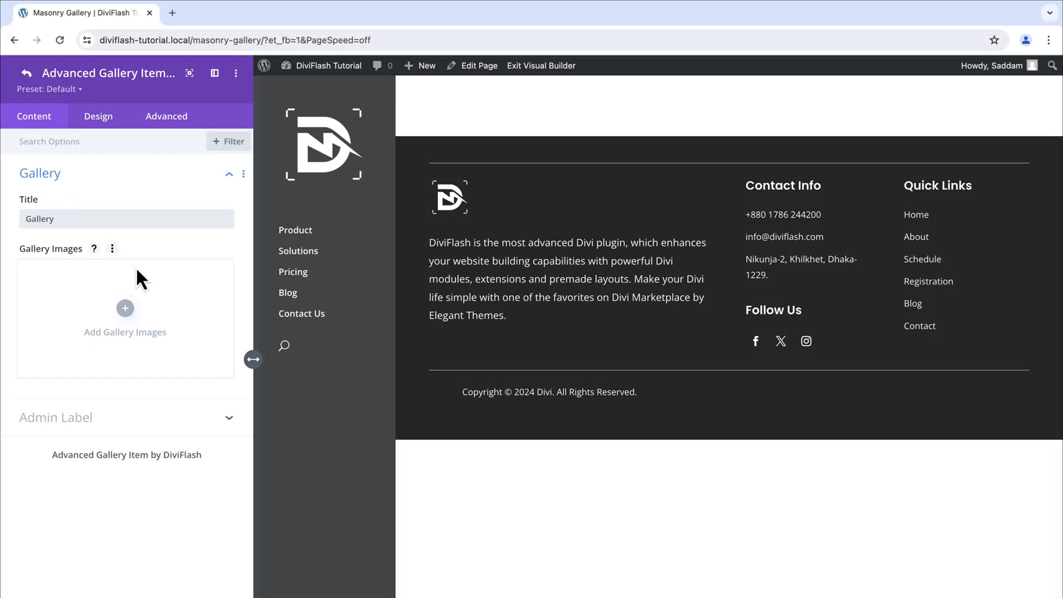
click(125, 308)
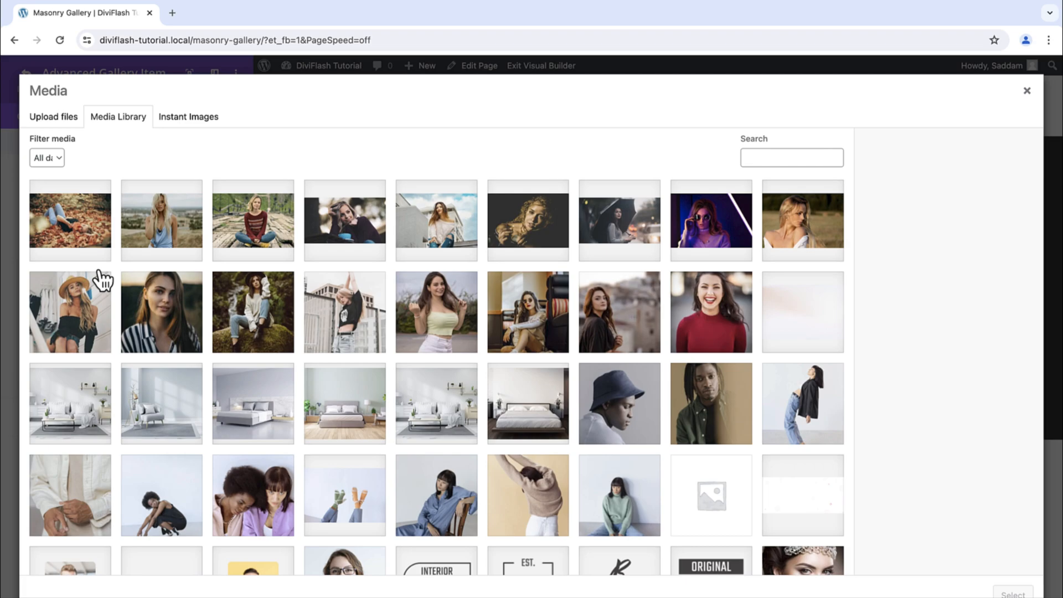
Select the seventeen portrait photos from the Media Library and add them to the Gallery item.
click(527, 312)
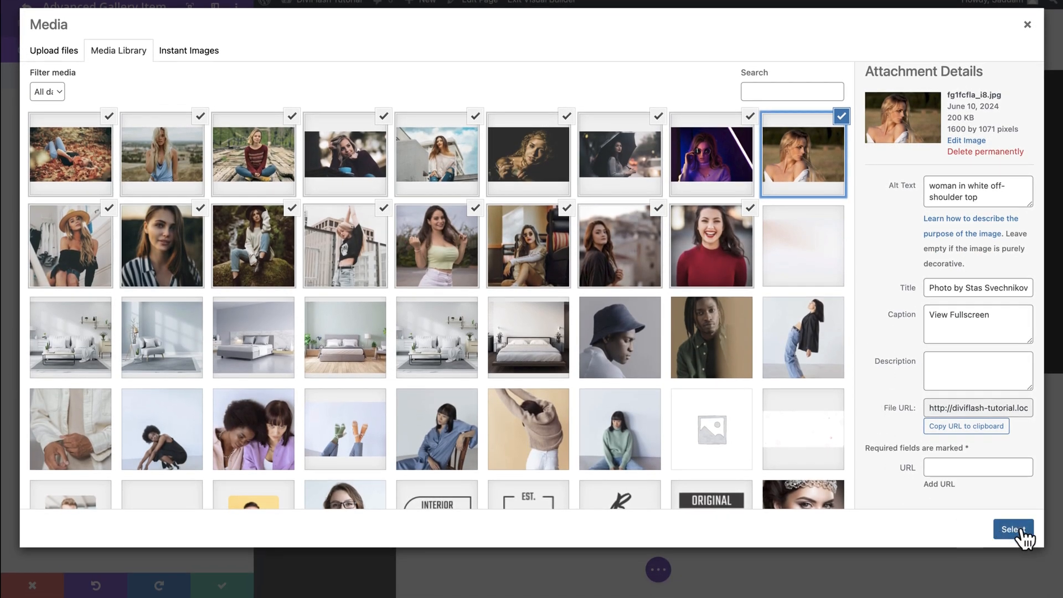
click(1012, 529)
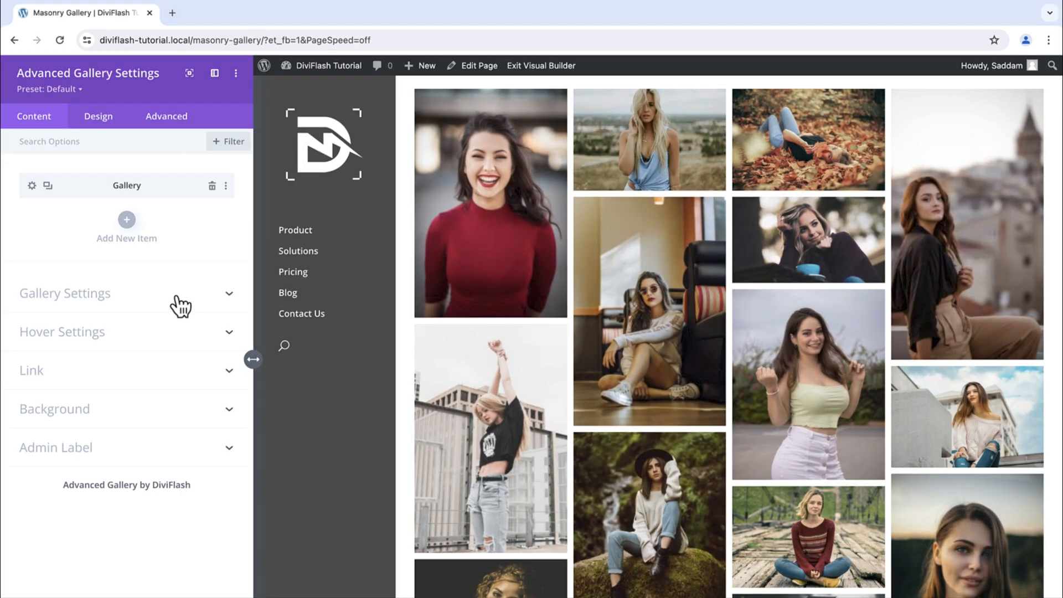
Use original-size images in the gallery with four images per row on desktop.
click(64, 294)
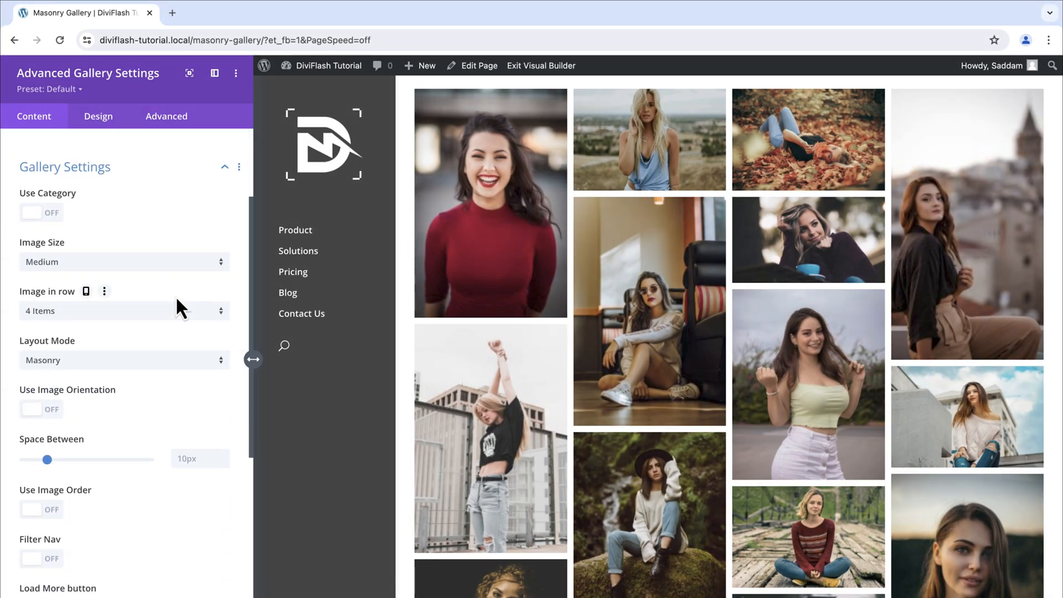
mouse_move(186, 254)
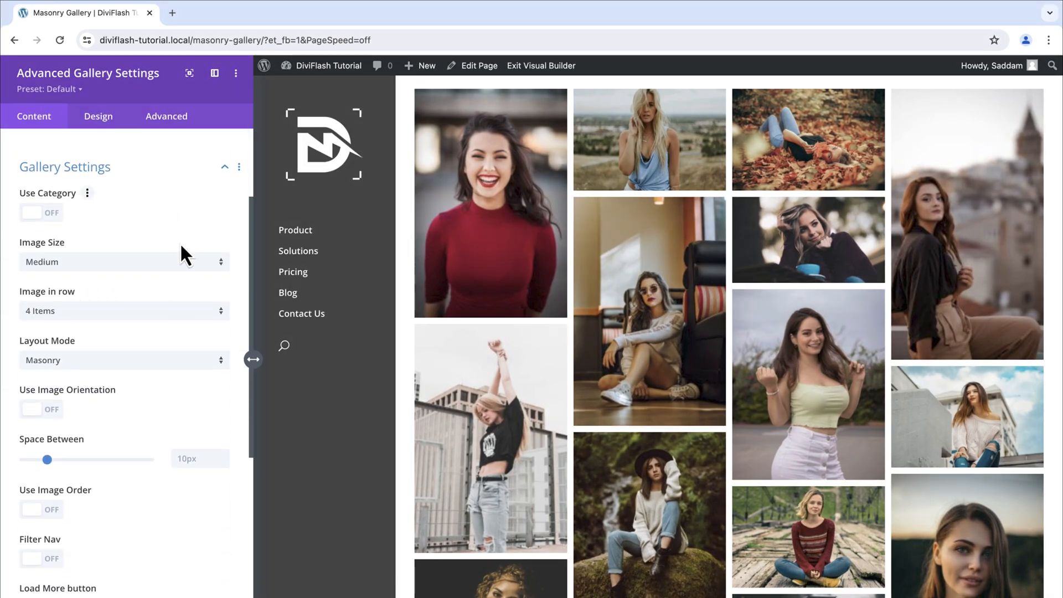
click(124, 261)
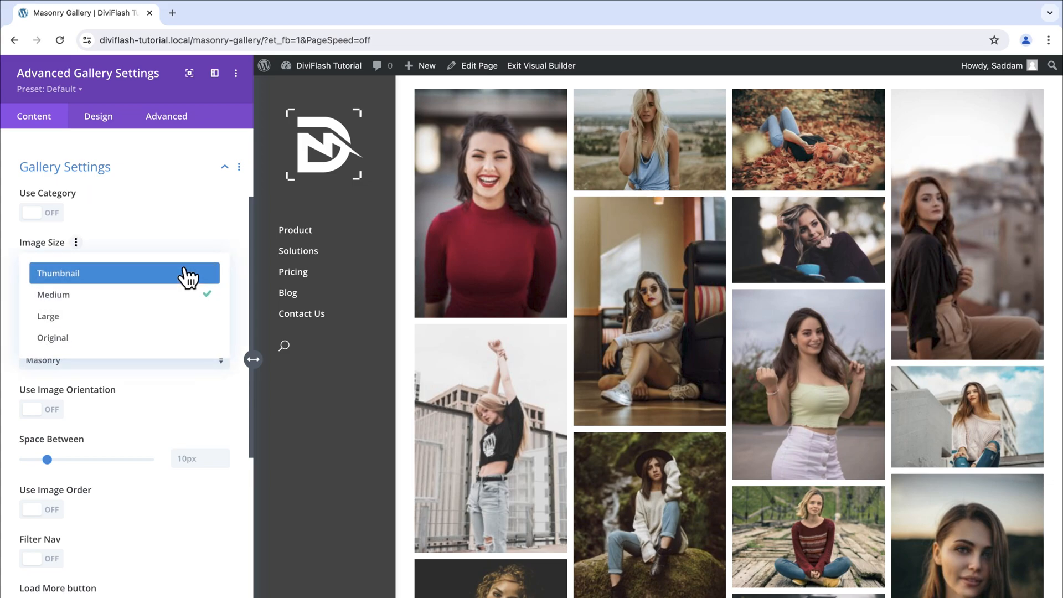
mouse_move(175, 332)
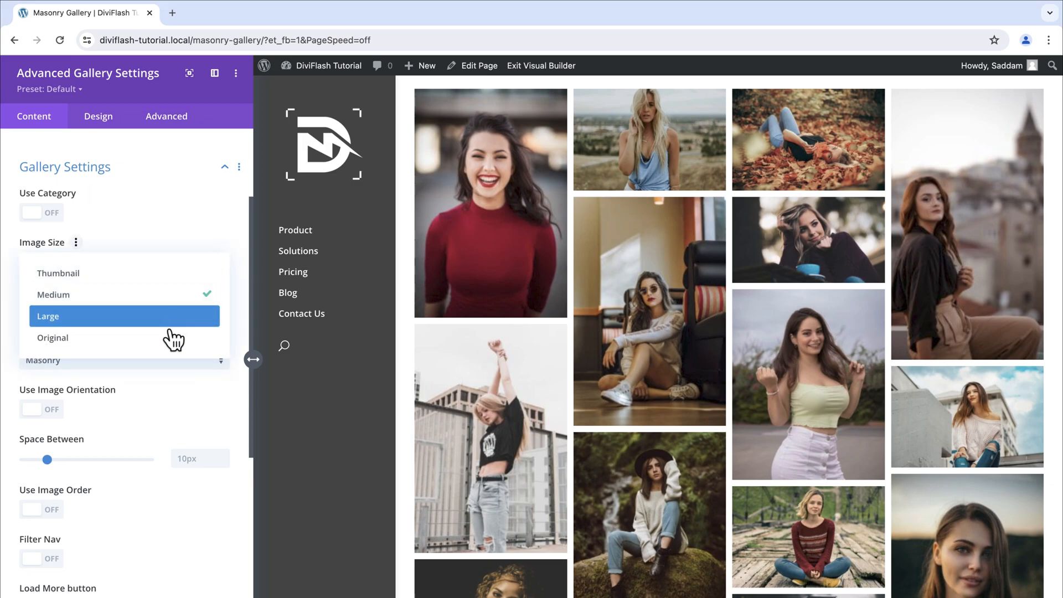
click(53, 337)
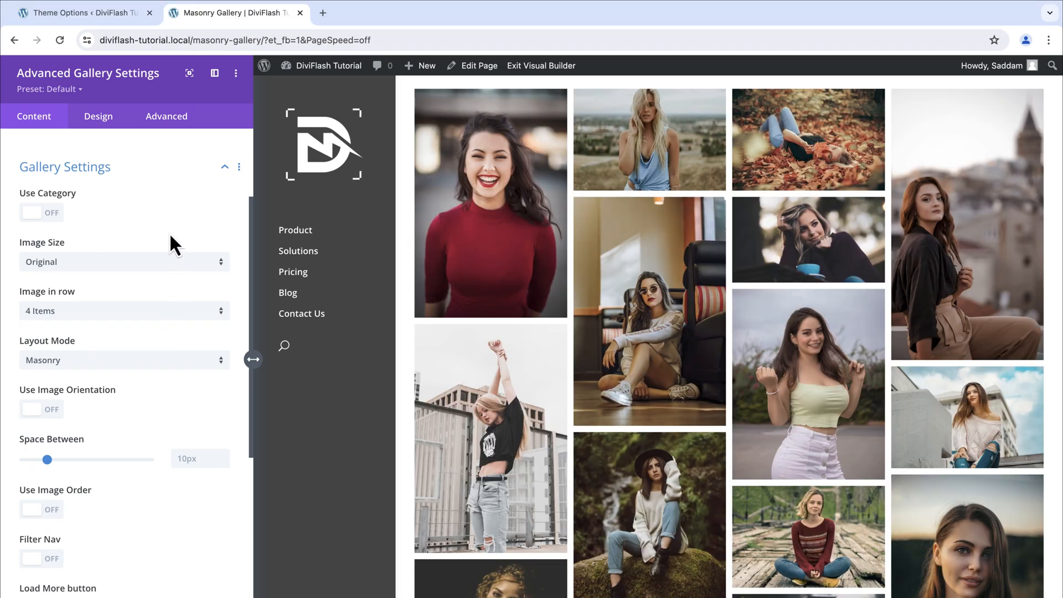
click(124, 310)
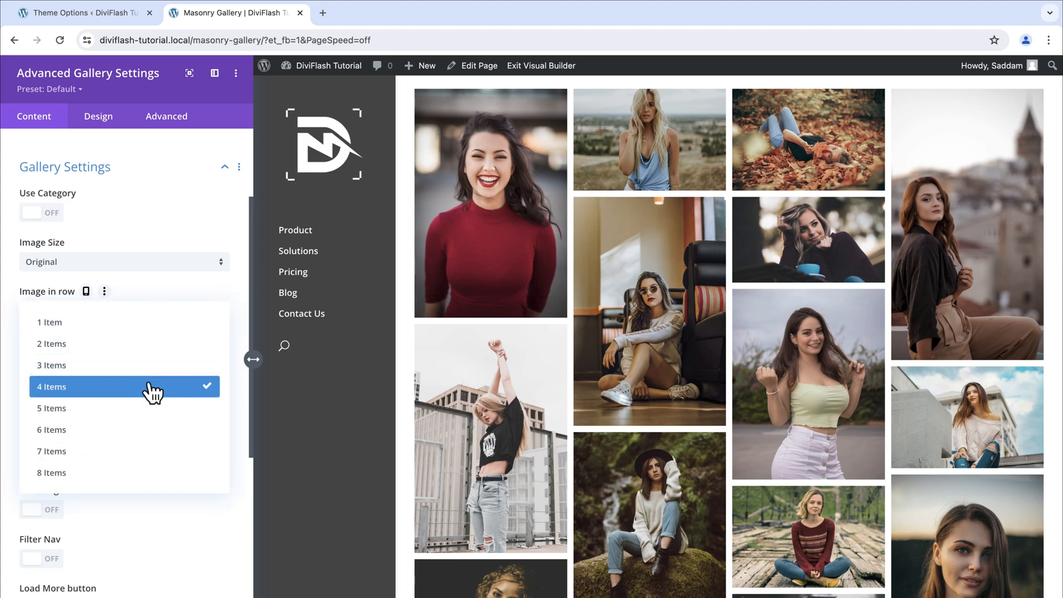
click(51, 386)
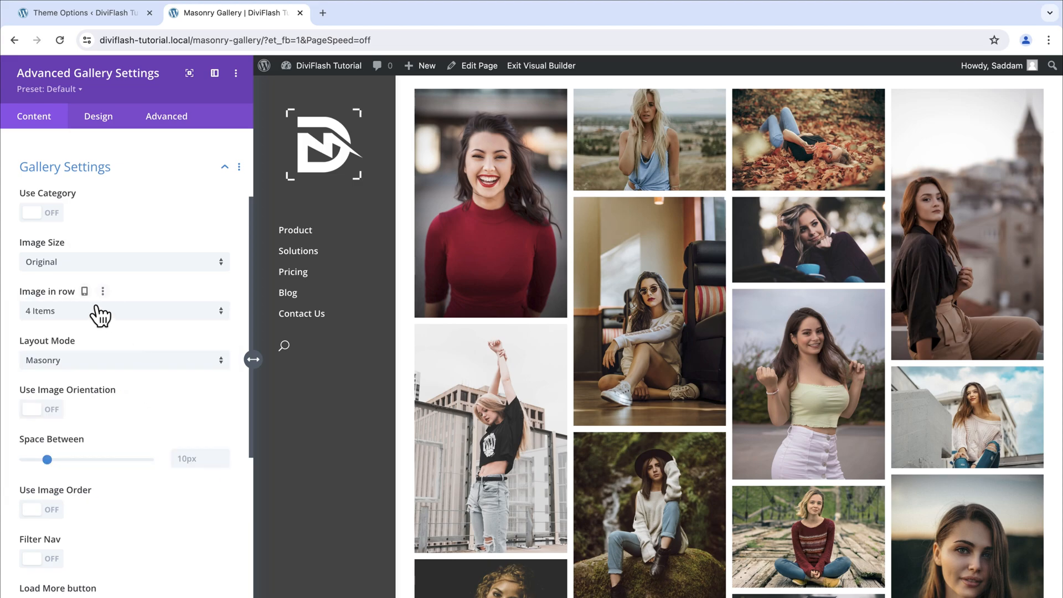
Make images per row responsive, showing two per row on phones, and return to desktop view.
click(85, 291)
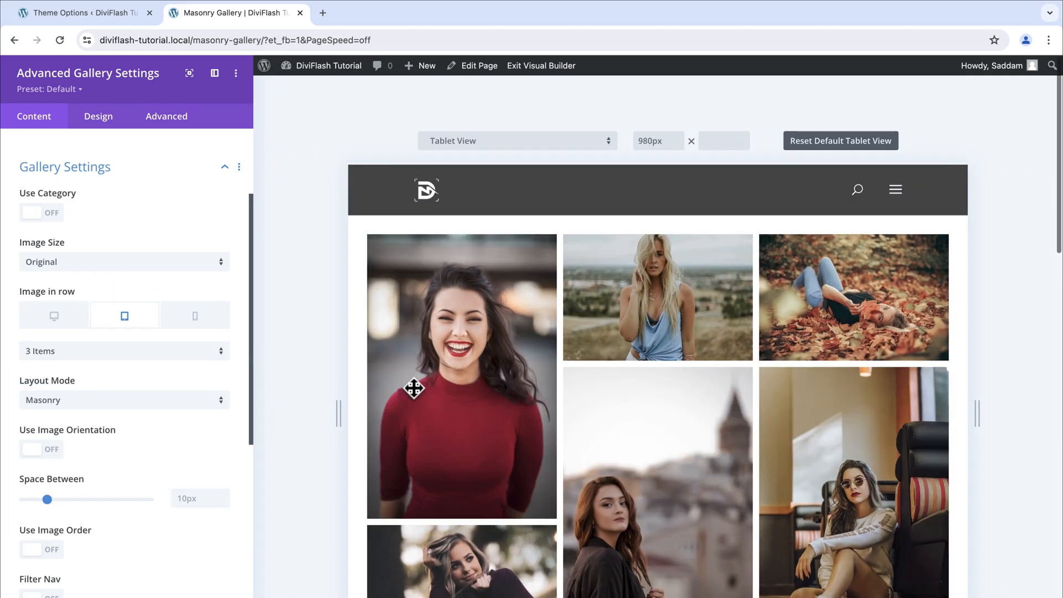
click(195, 316)
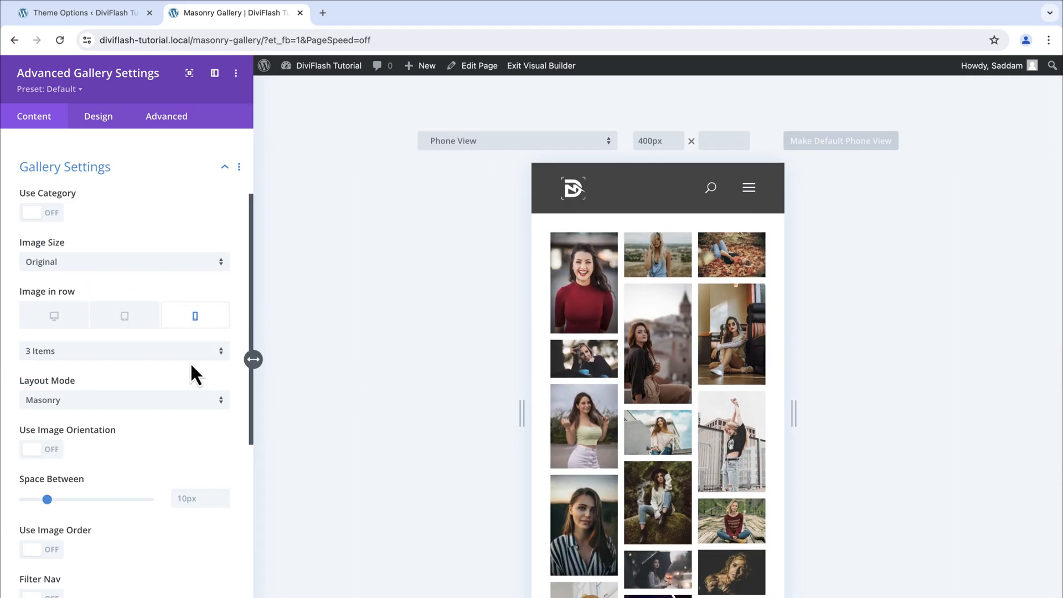
click(124, 351)
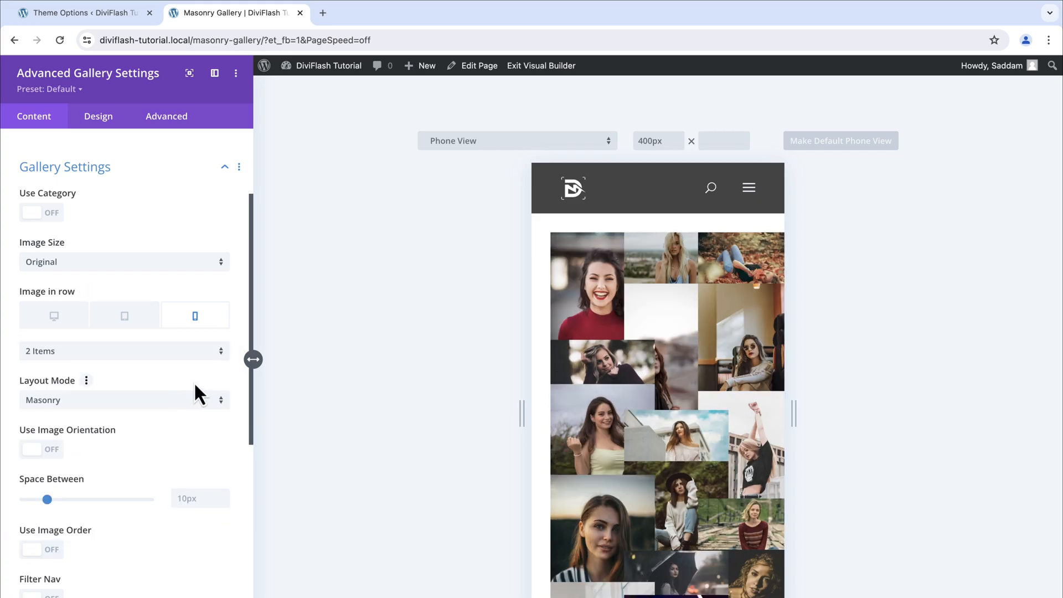
mouse_move(195, 316)
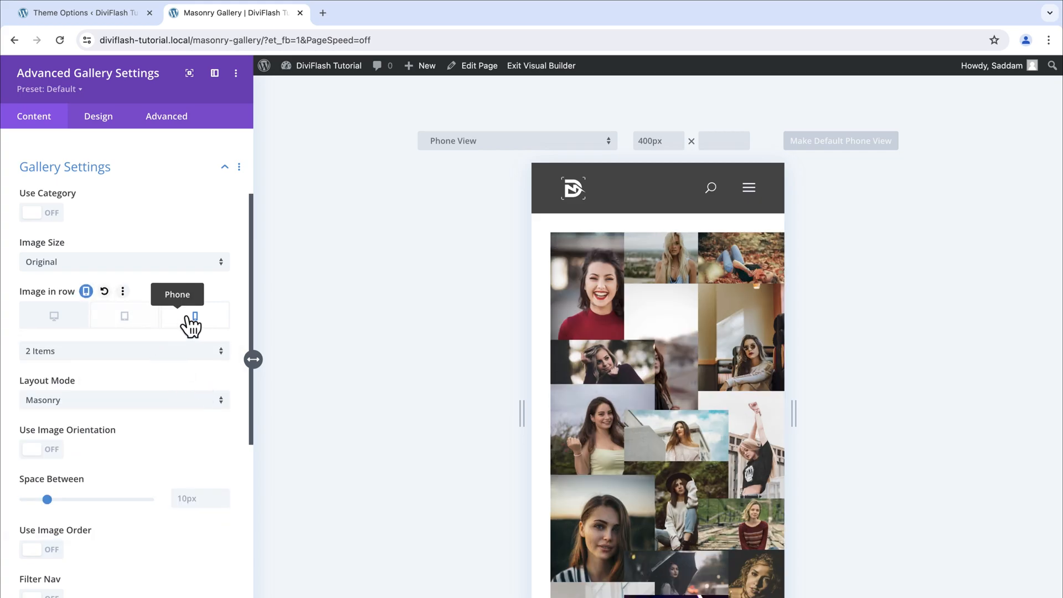
click(195, 317)
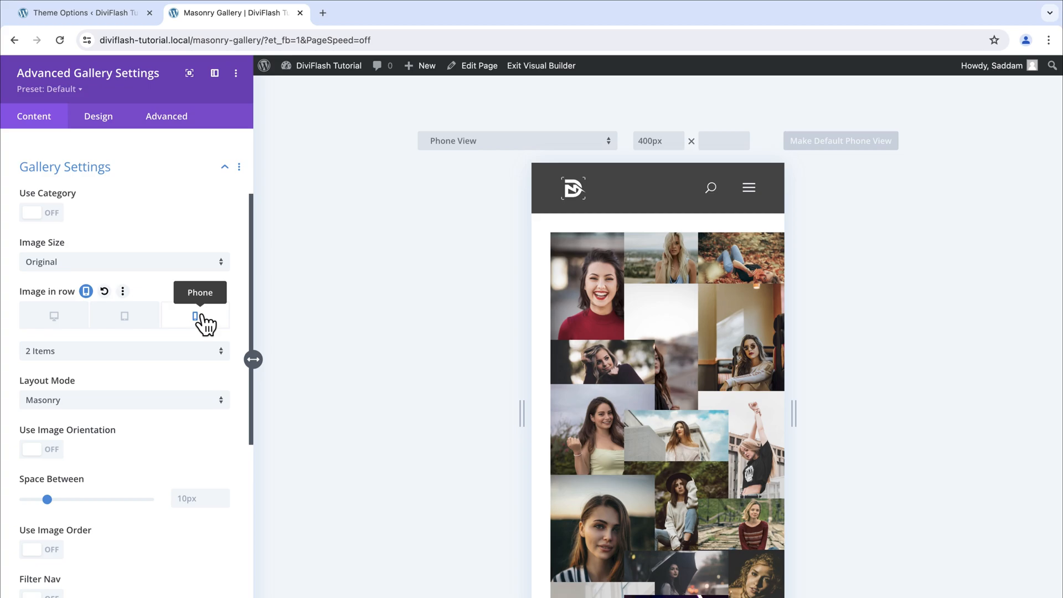
mouse_move(55, 317)
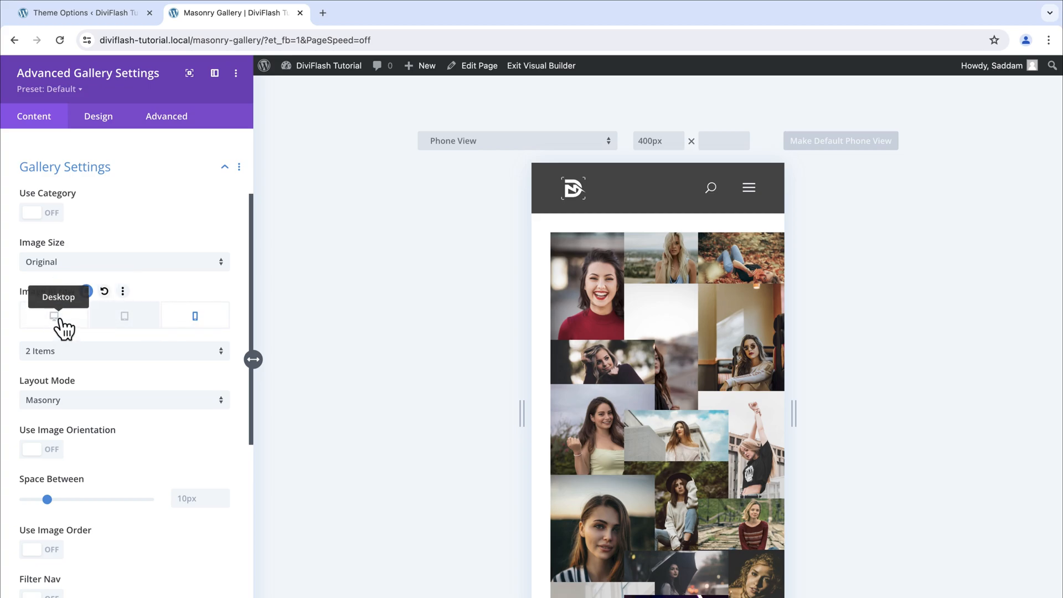
click(53, 317)
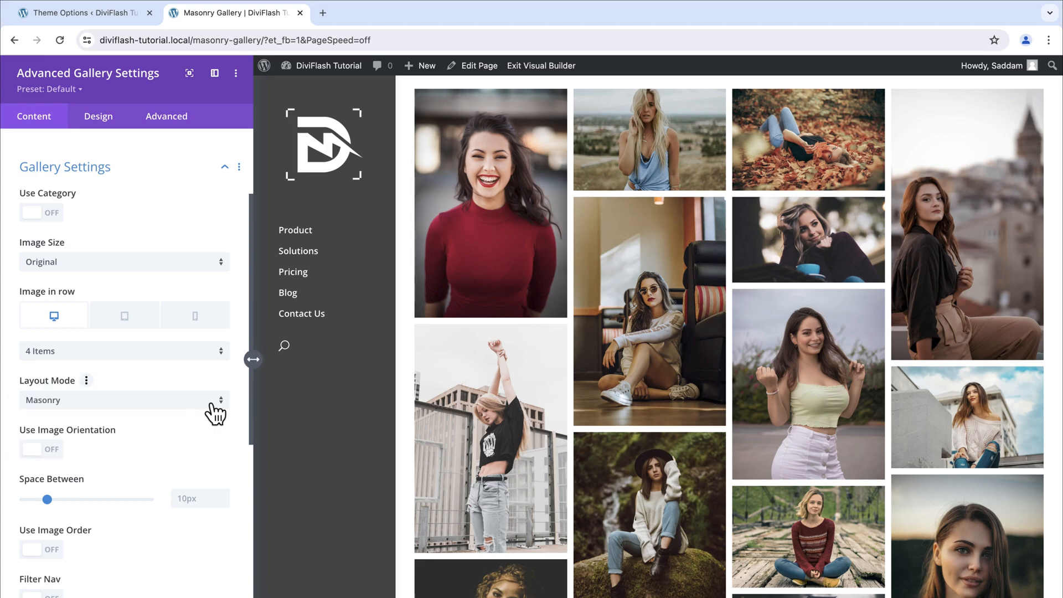
Set a 30px space between gallery images with the lightbox enabled.
scroll(down, 3)
text(30)
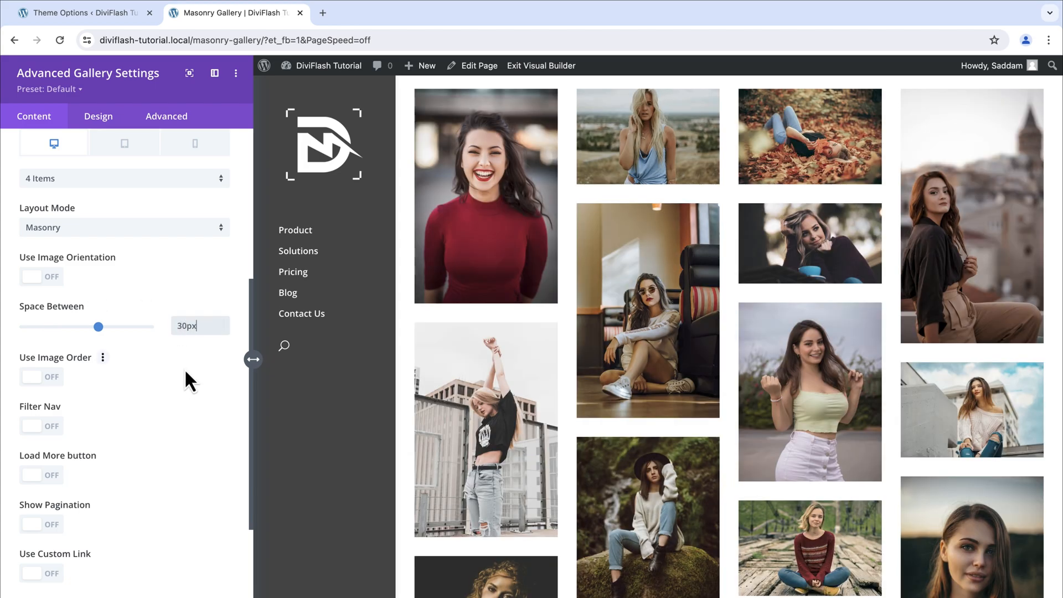
click(41, 401)
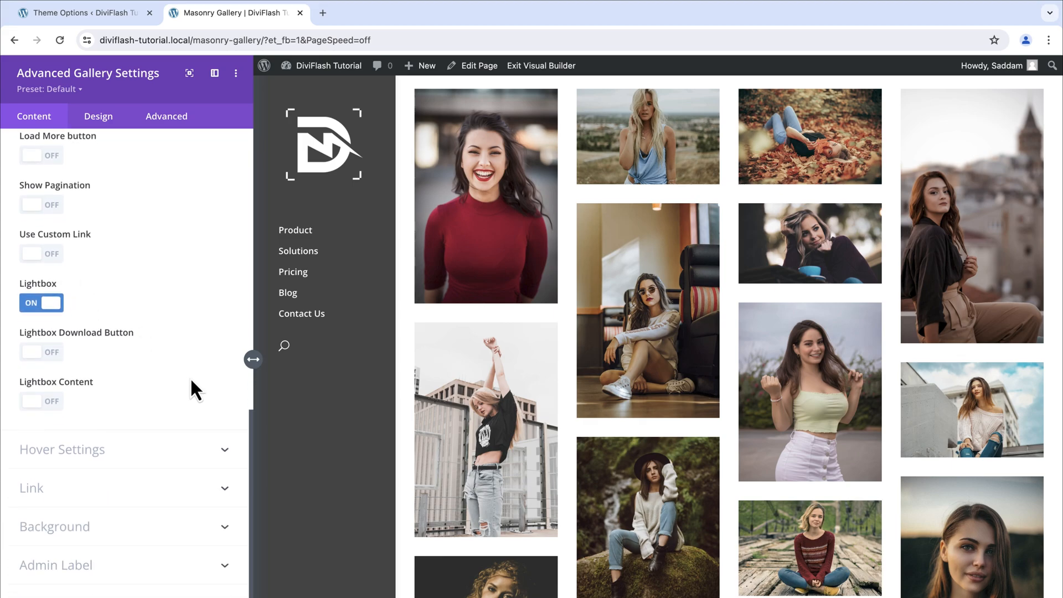
click(62, 449)
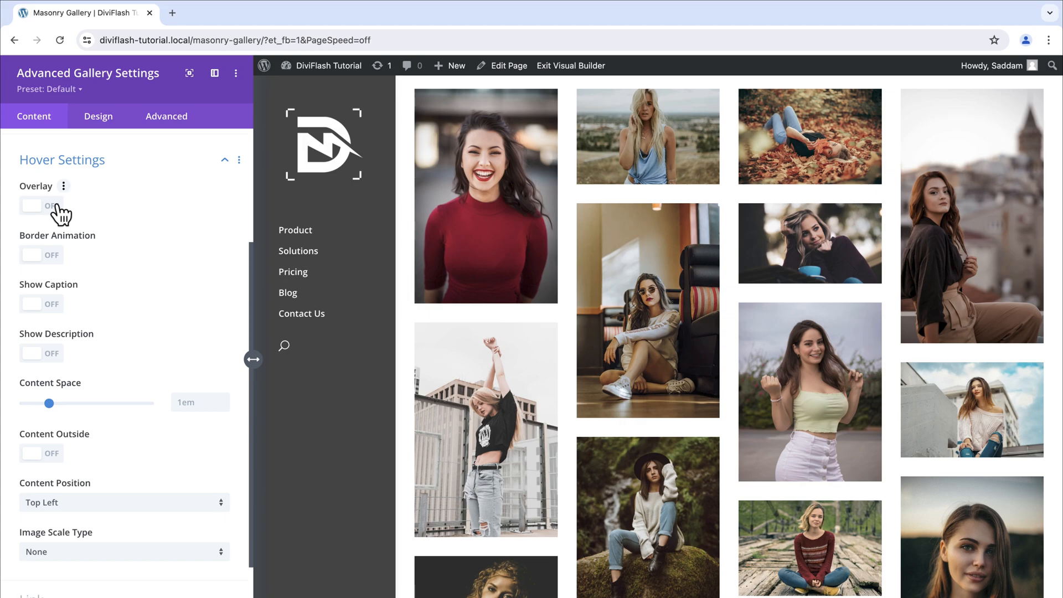
Enable the hover overlay with dark rgba(0,0,0,0.7) primary and secondary colours and a hover icon.
click(31, 206)
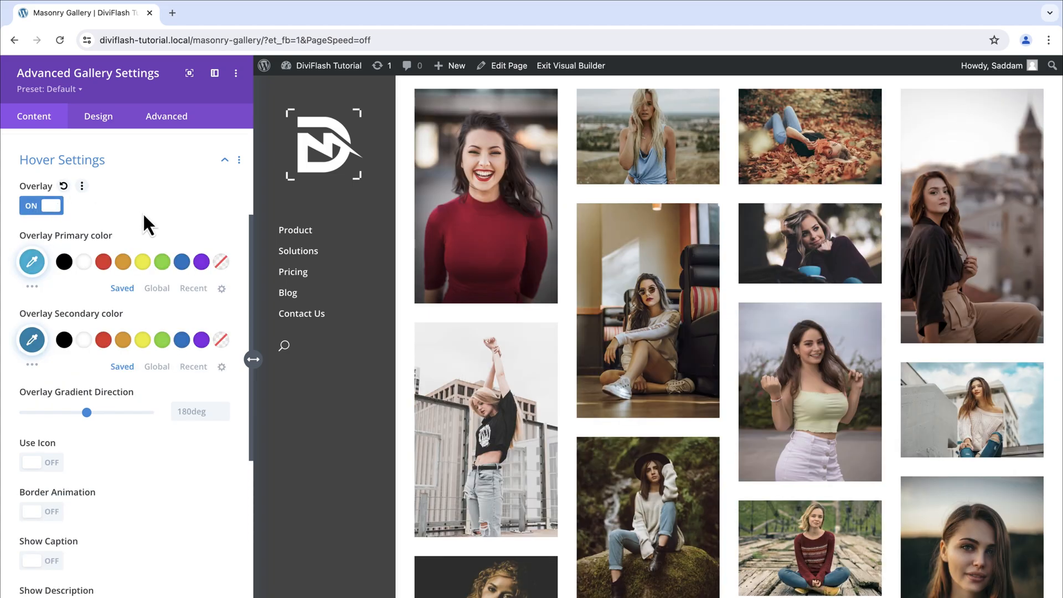
mouse_move(127, 233)
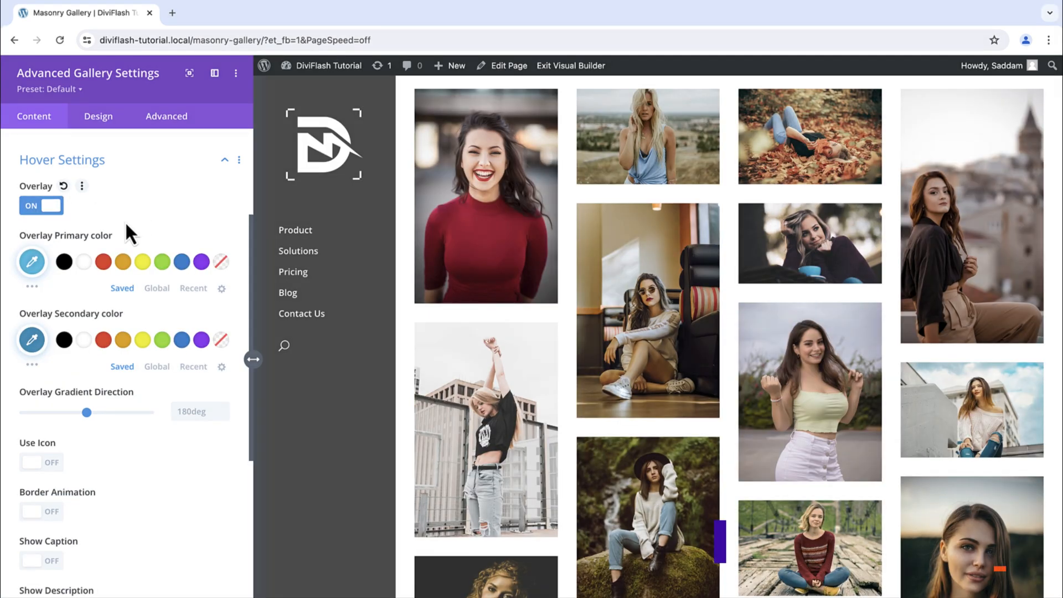
click(31, 261)
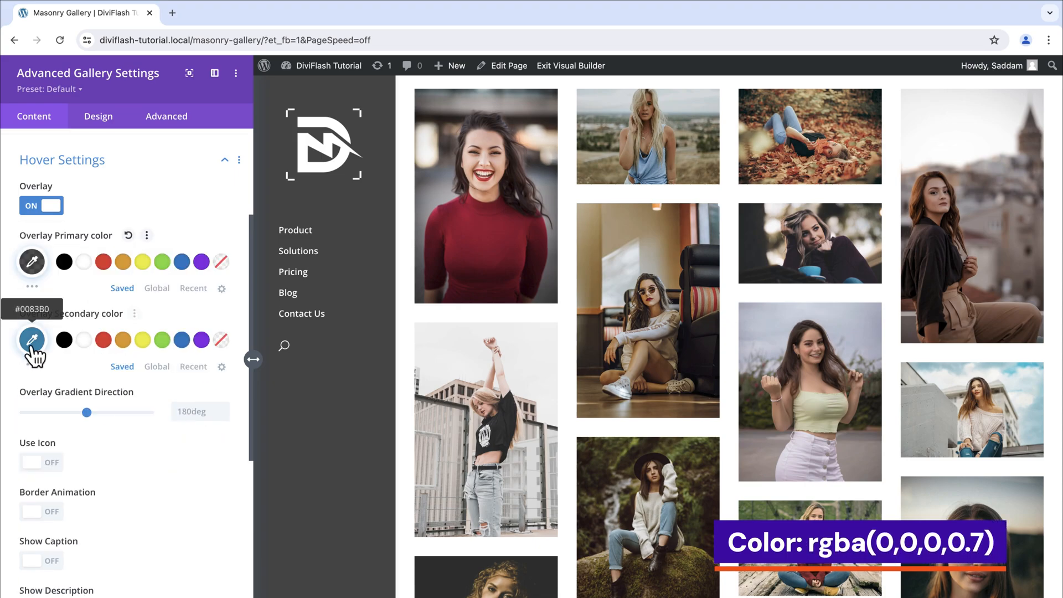
click(31, 340)
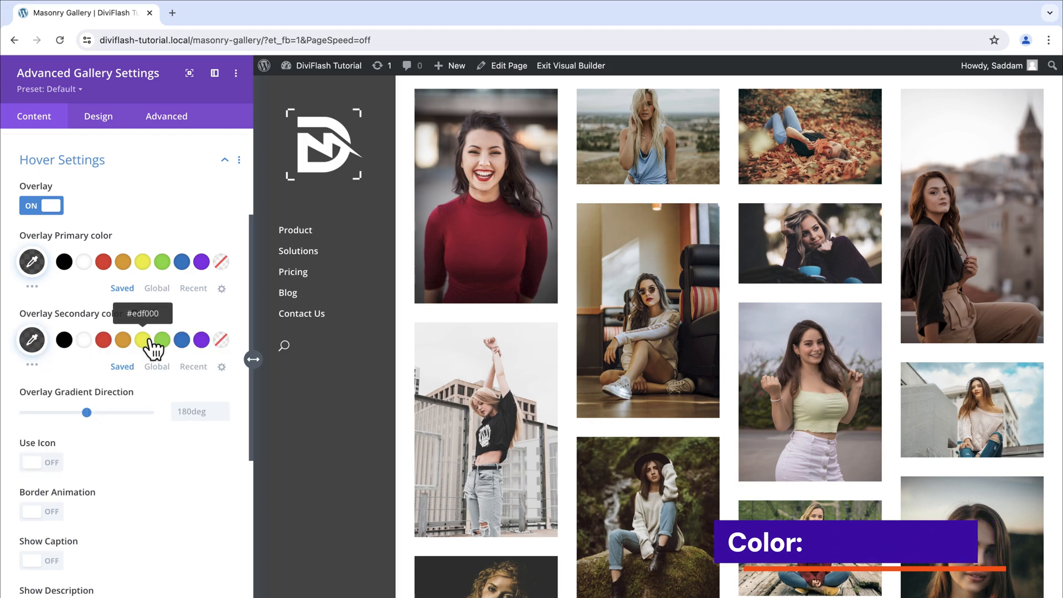
click(41, 463)
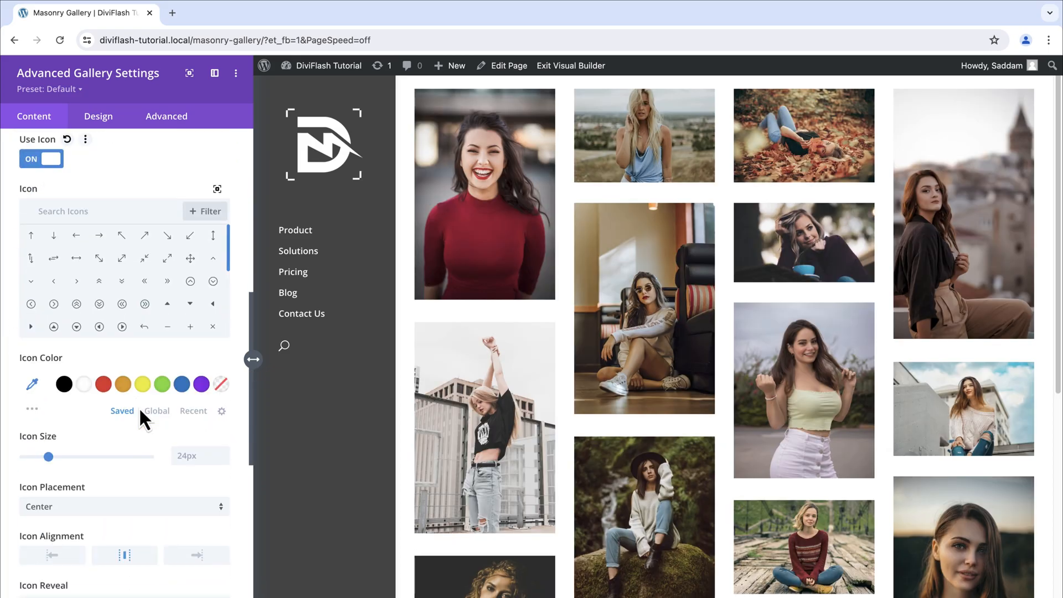
Choose the plus icon from the library as the hover icon at 45px.
click(63, 210)
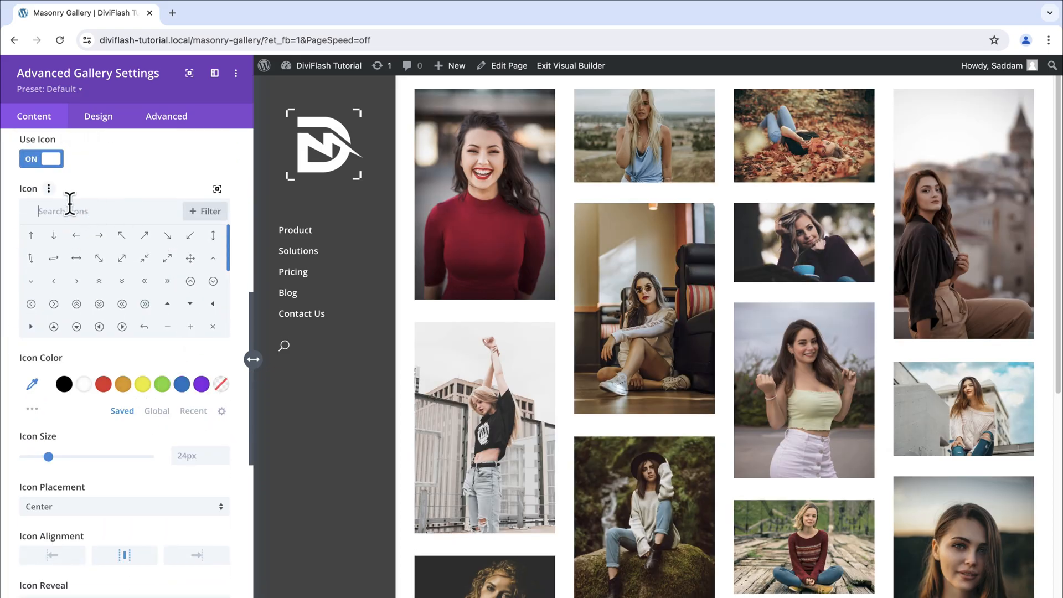
text(plus)
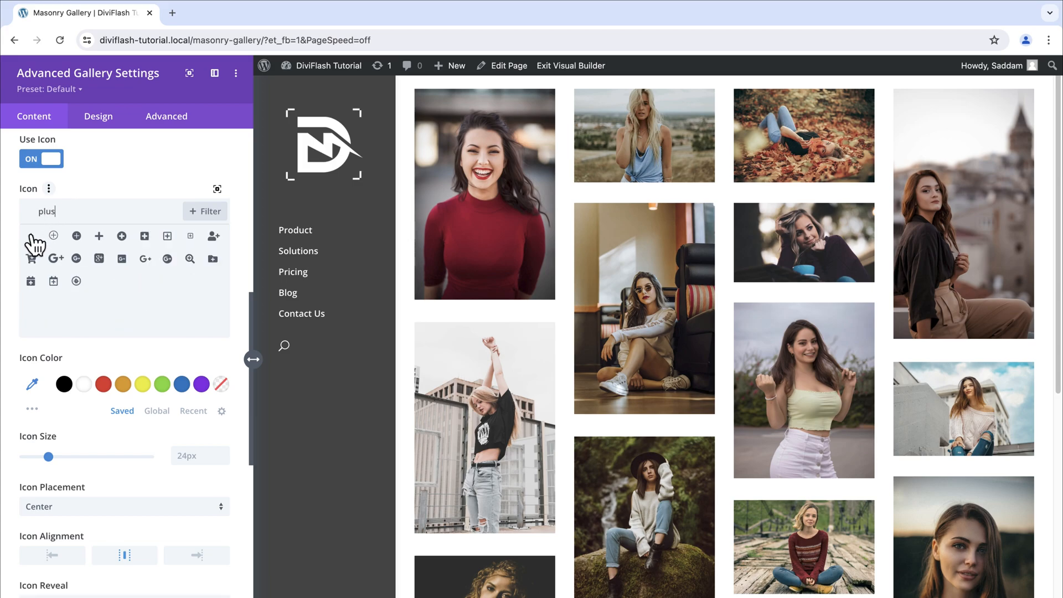
click(31, 236)
text(45)
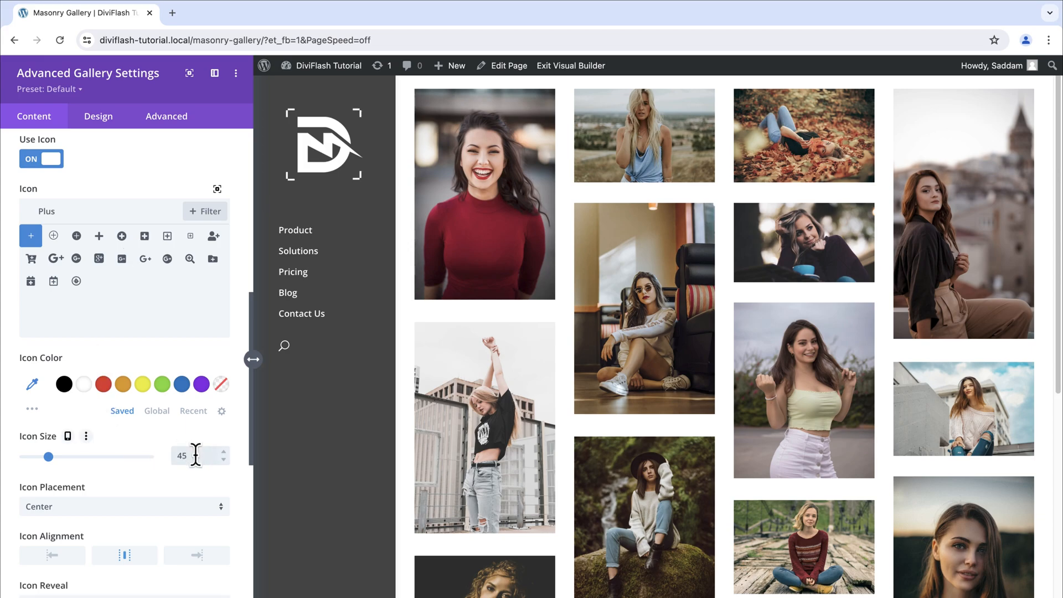
scroll(down, 3)
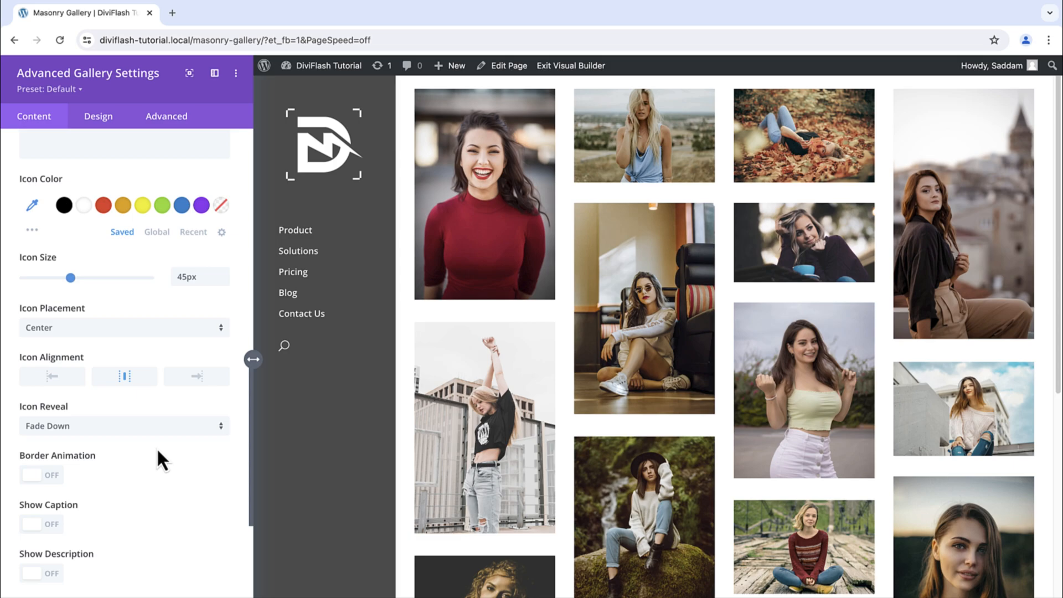
Show captions on hover with centered content and Zoom In image scaling.
scroll(down, 3)
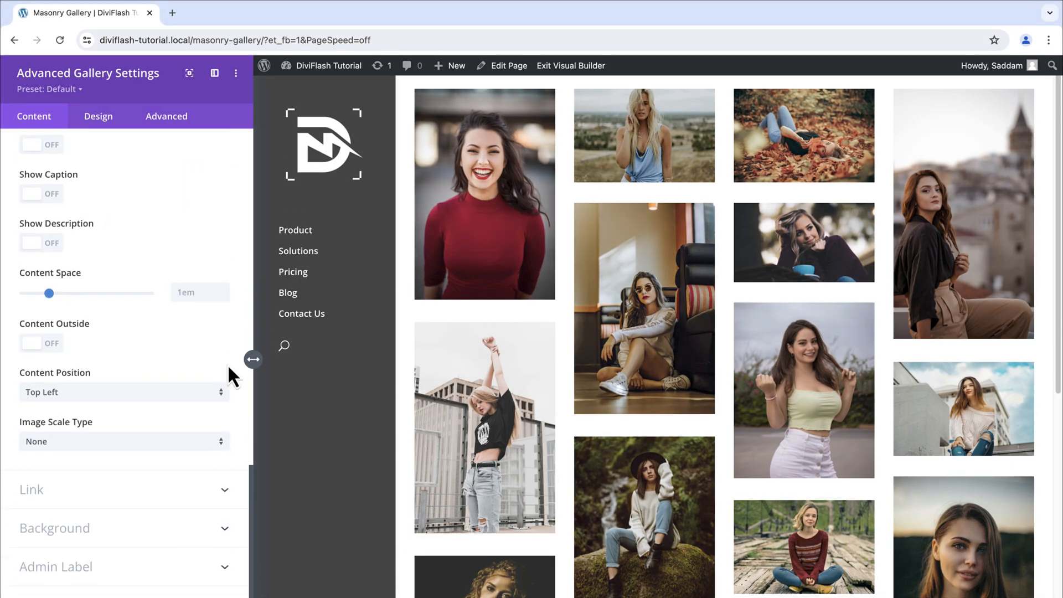
mouse_move(61, 199)
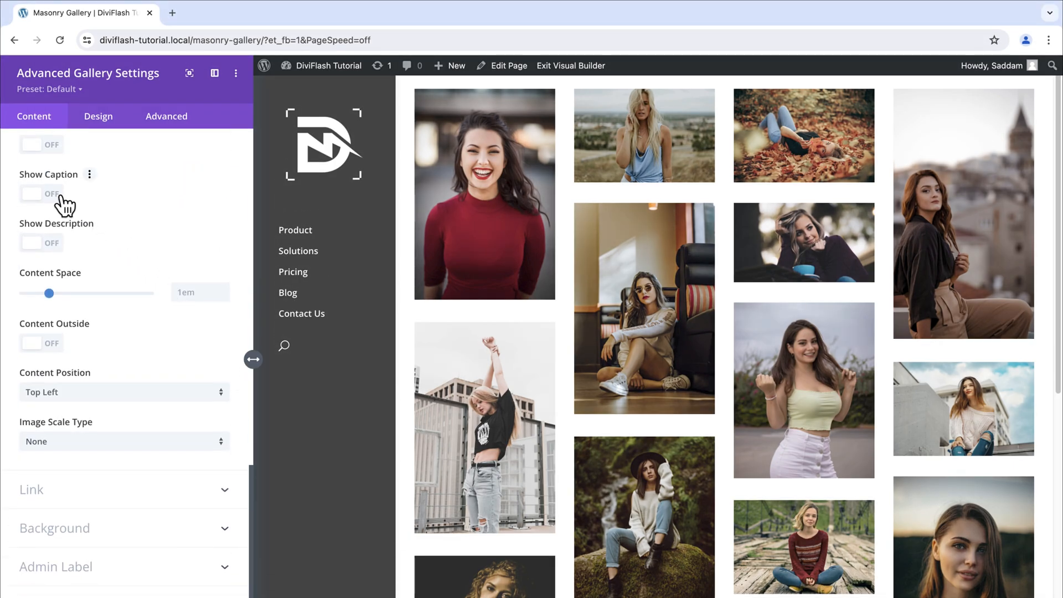
click(39, 193)
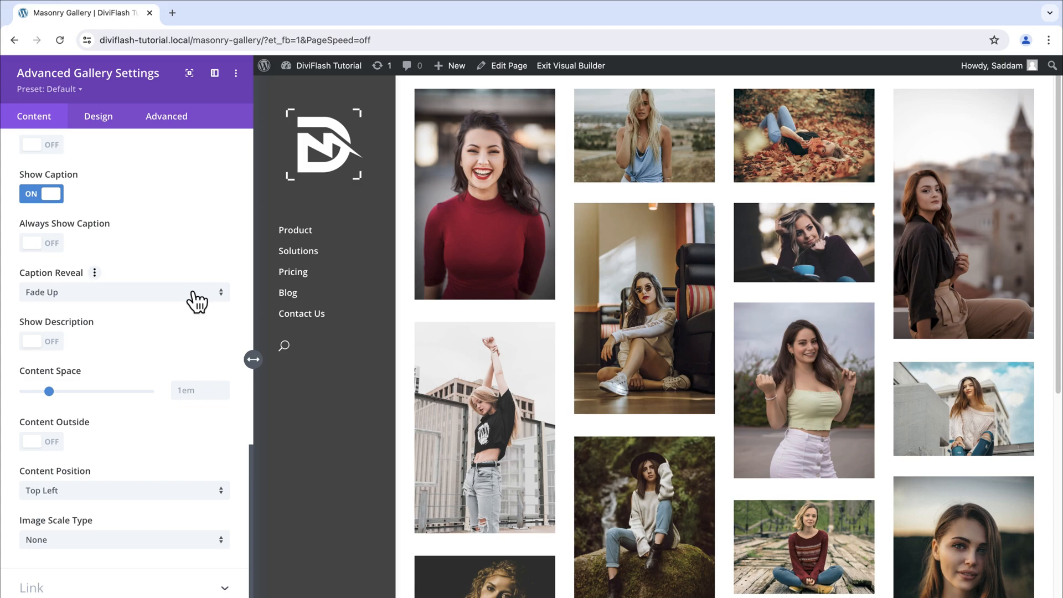
scroll(down, 3)
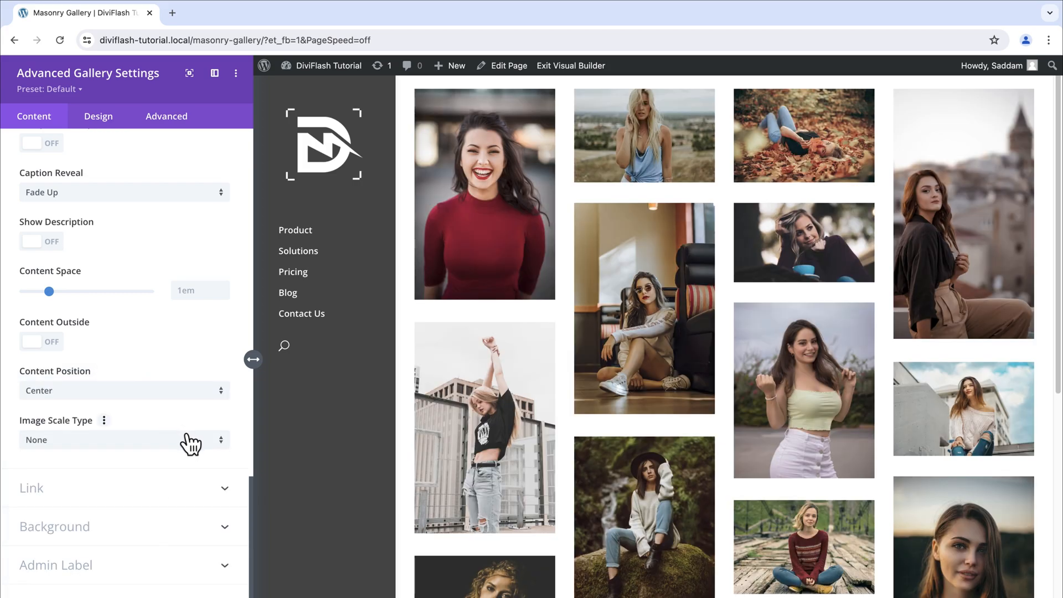
click(124, 440)
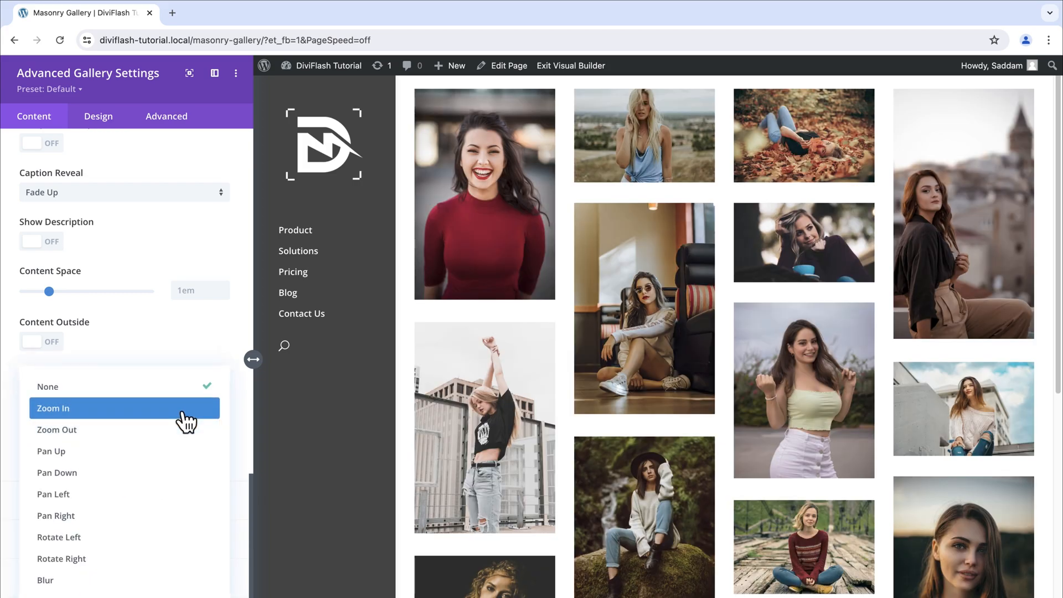
click(57, 408)
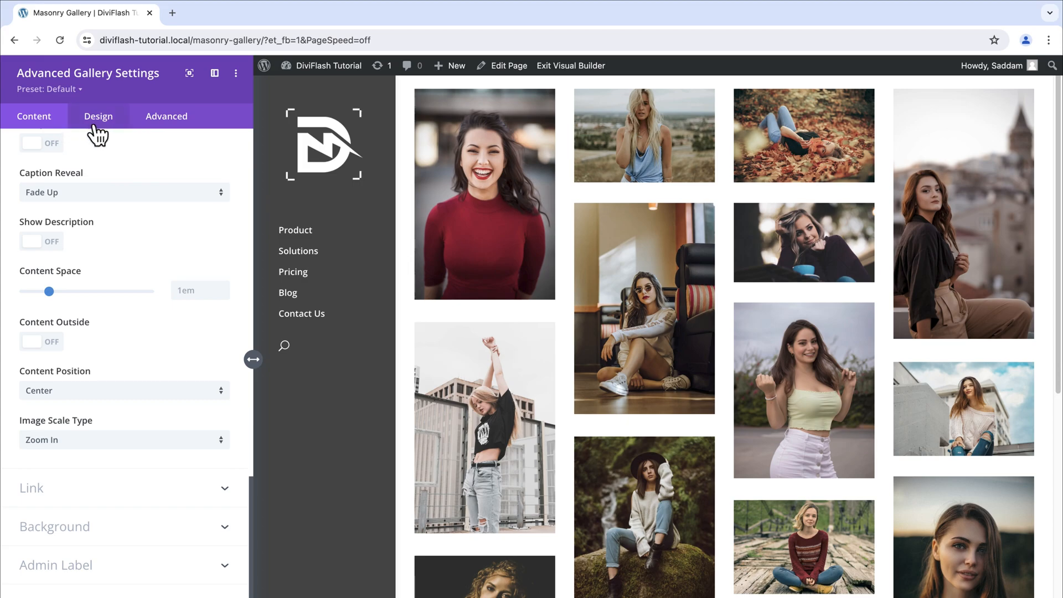
Style the captions in Poppins with a 14px text size under Design font styles.
click(98, 116)
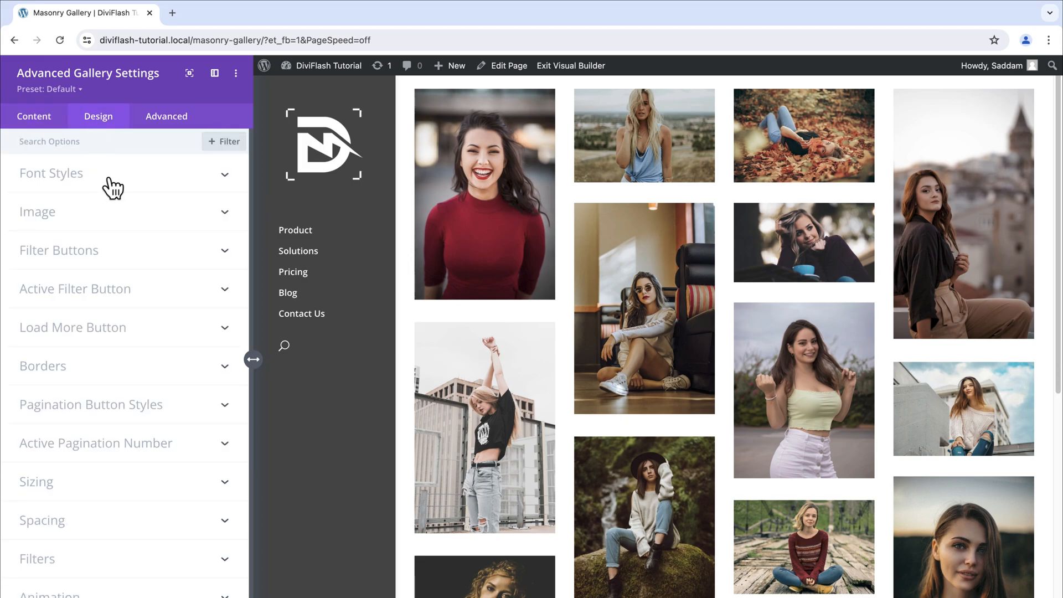
click(51, 173)
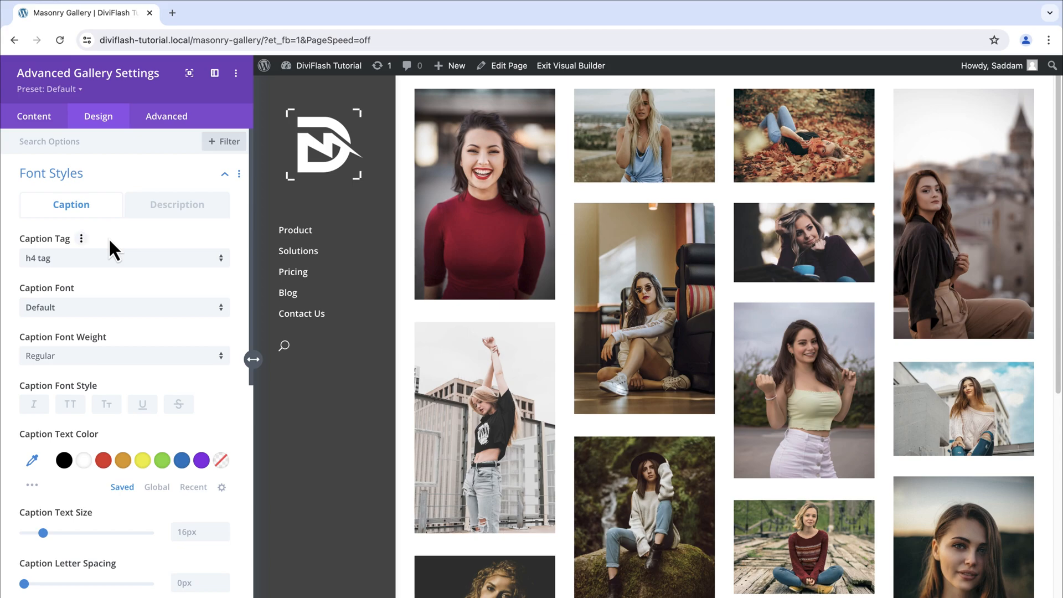
mouse_move(163, 245)
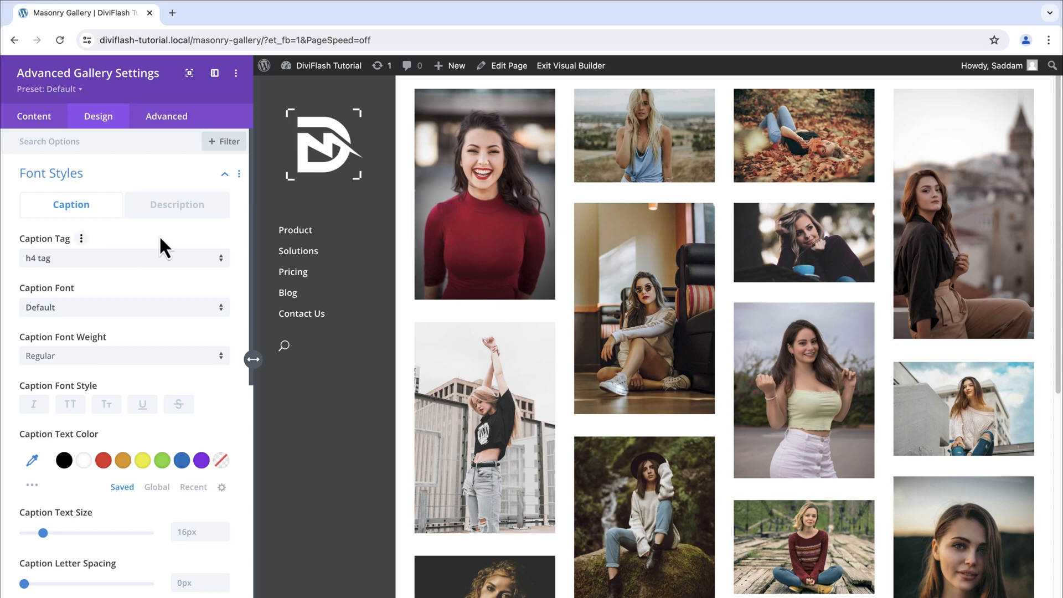
mouse_move(172, 321)
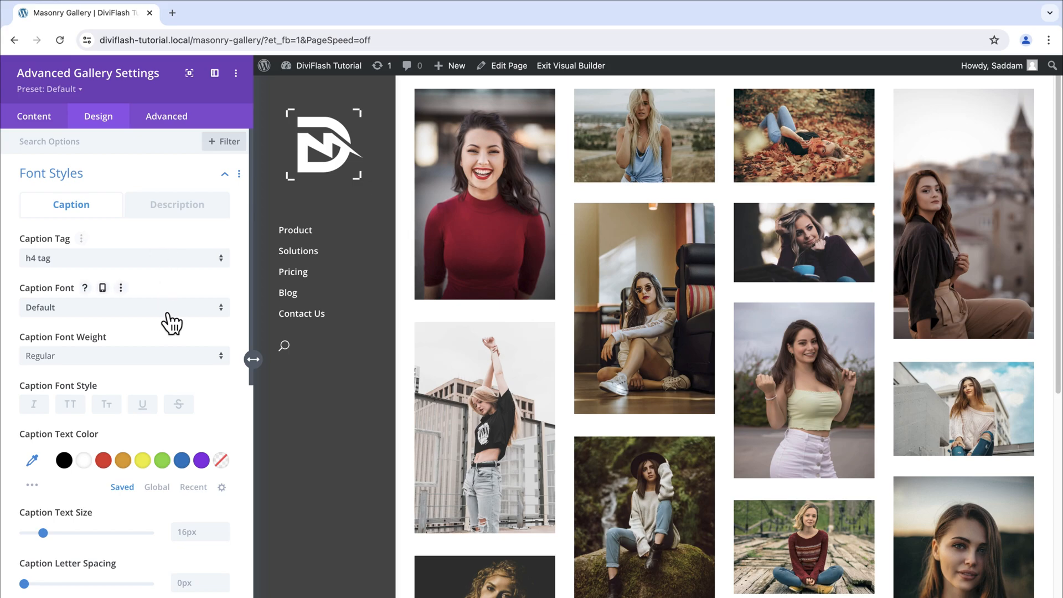
click(124, 307)
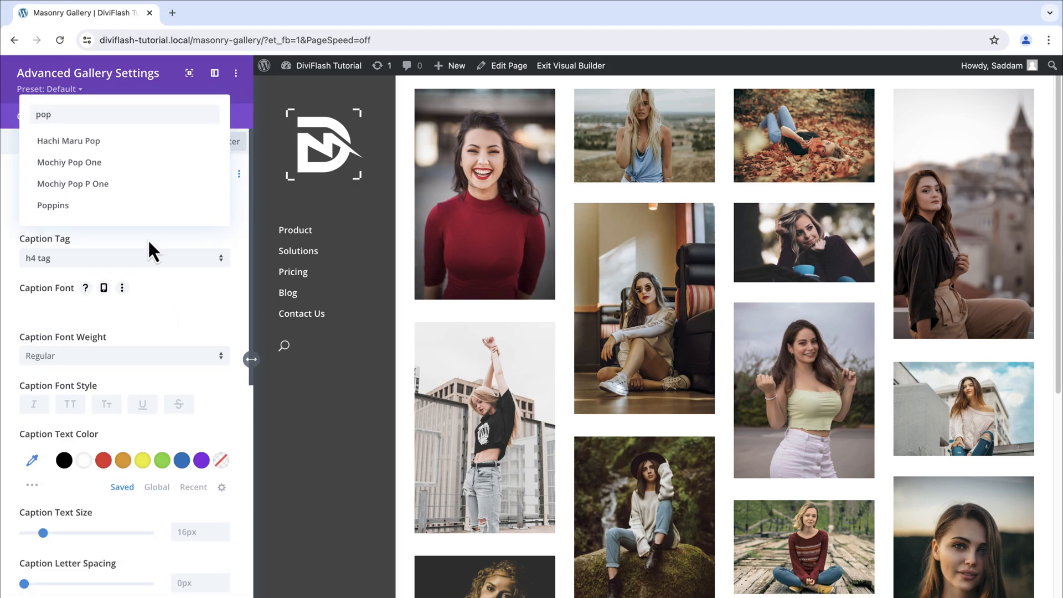
click(53, 205)
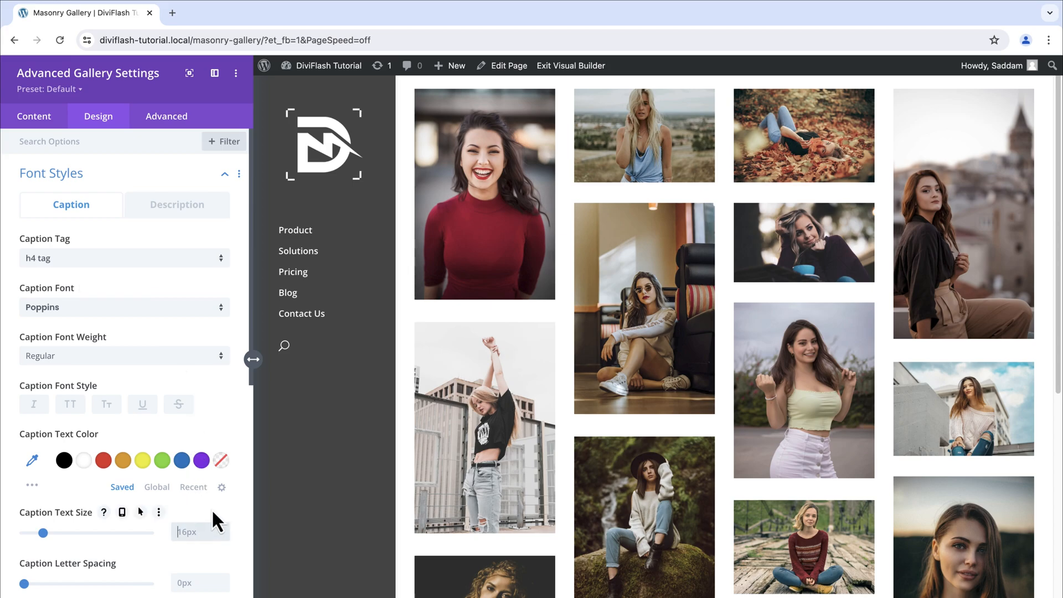
drag(46, 533, 41, 532)
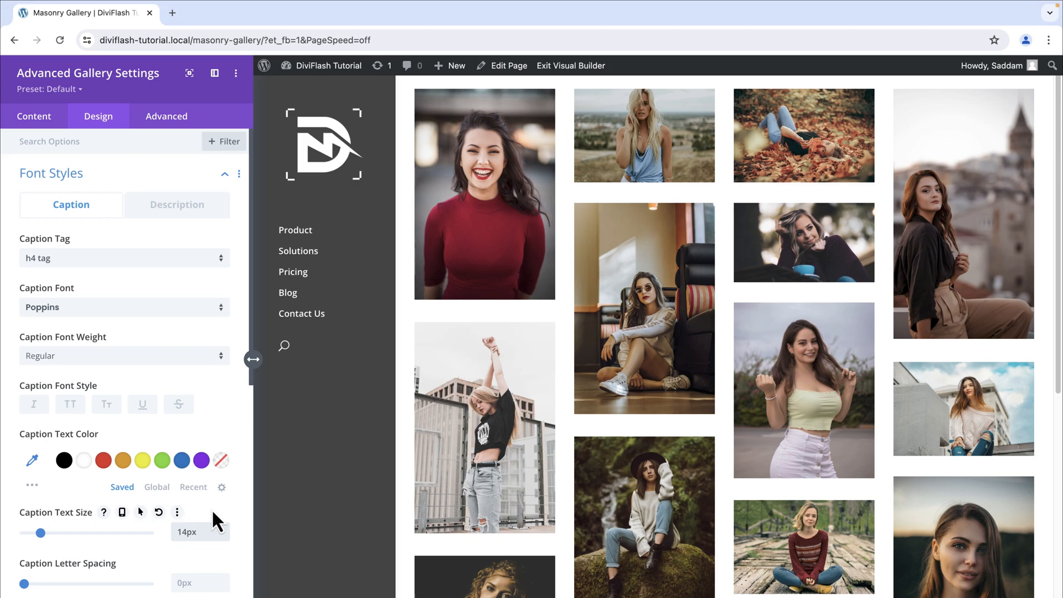
mouse_move(239, 525)
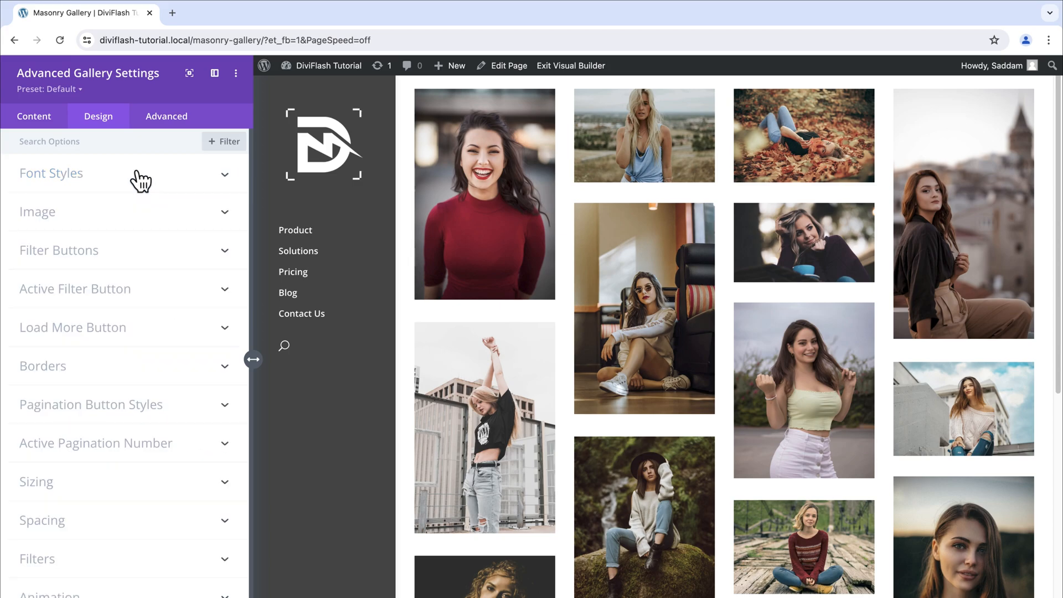
Give the captions 70px top padding and save and close the Advanced Gallery module.
click(43, 520)
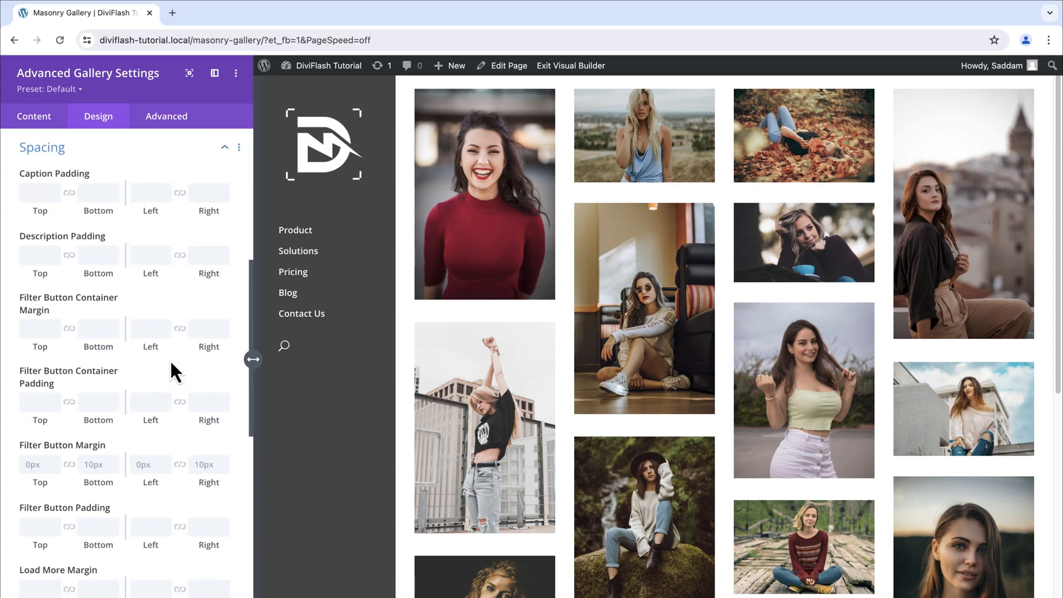
click(40, 193)
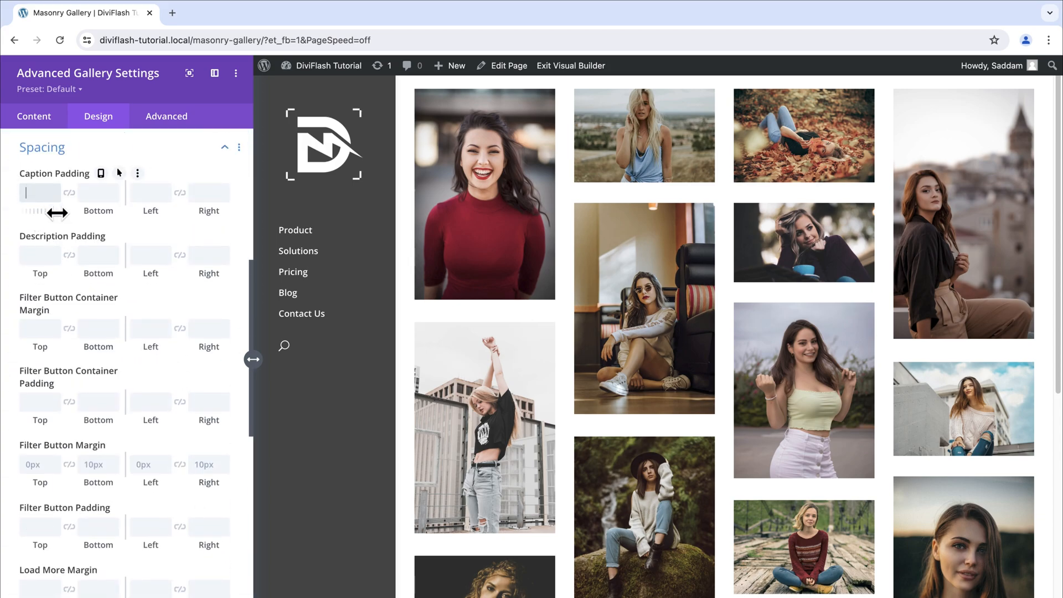
text(70px)
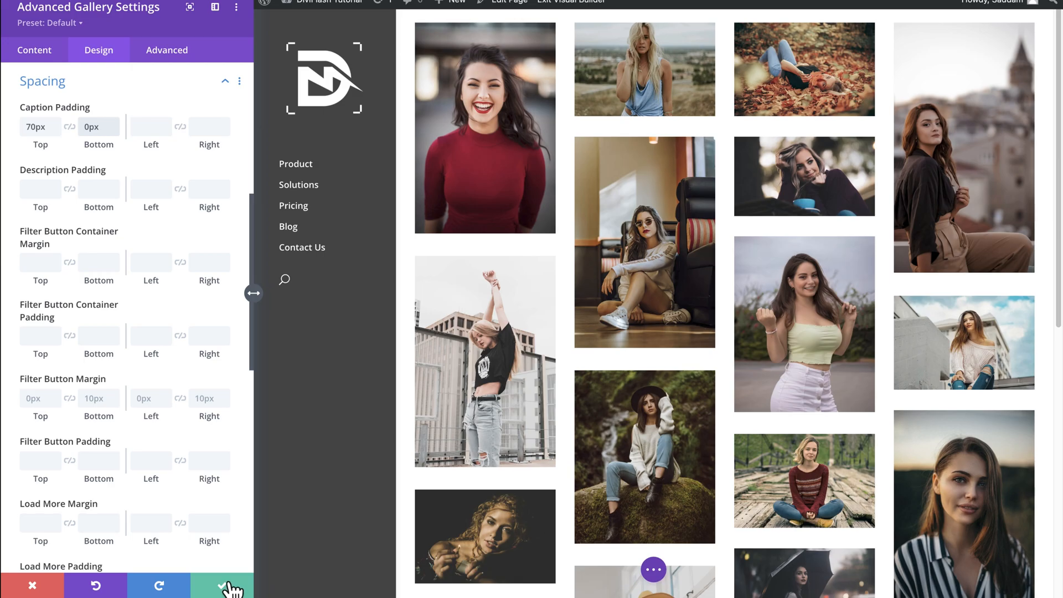
click(220, 587)
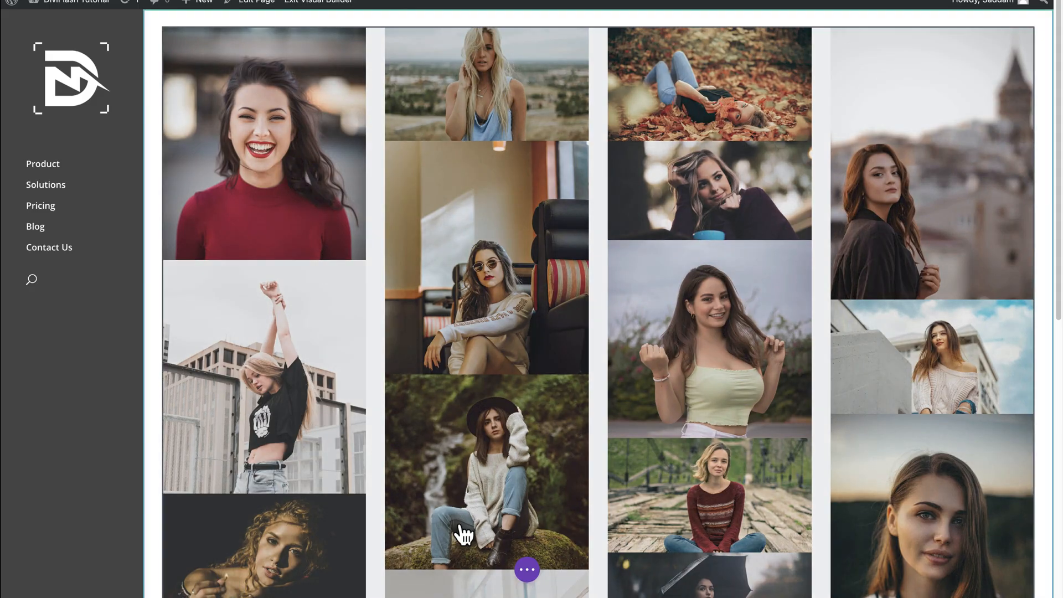
click(527, 569)
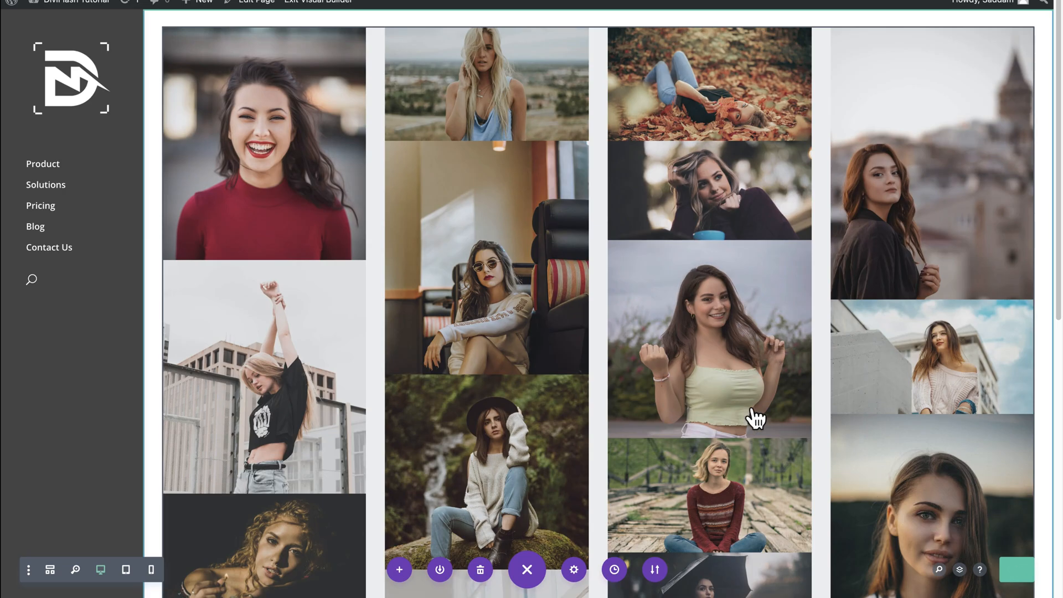
Save the page, exit to the live gallery, and browse images in the lightbox.
click(314, 66)
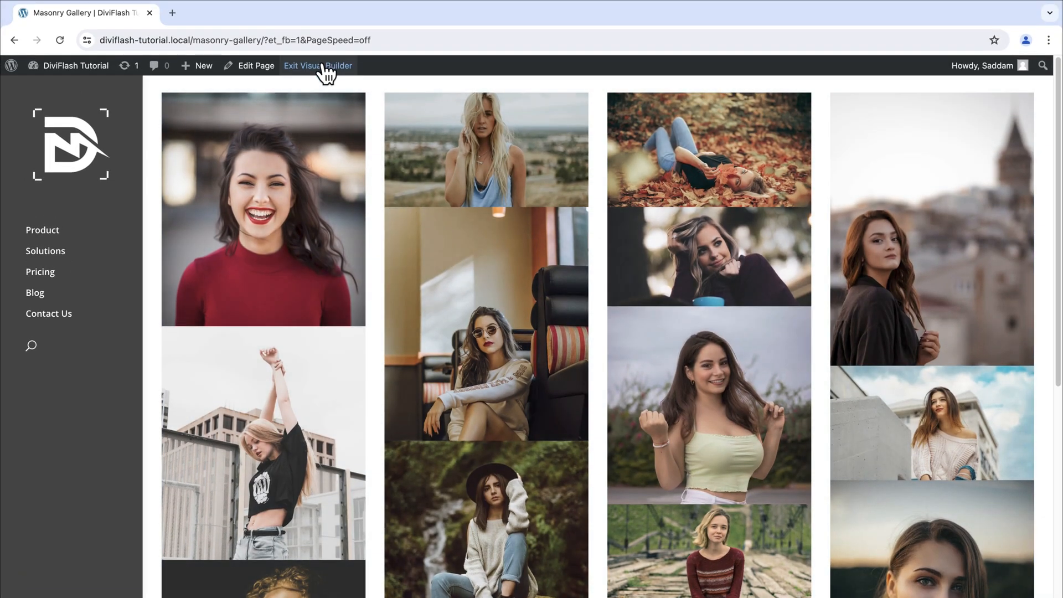
click(318, 66)
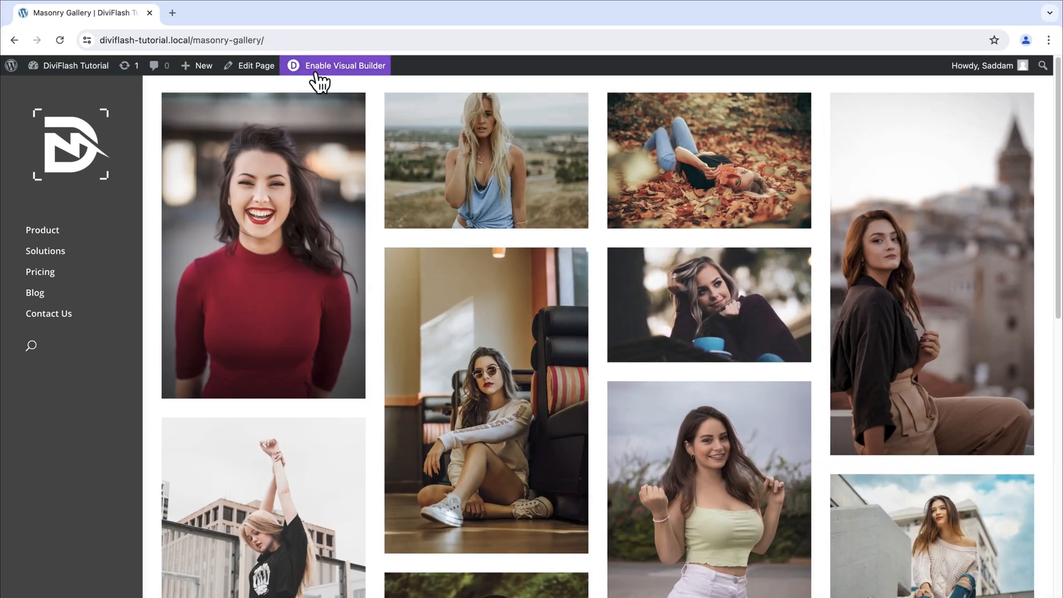
mouse_move(678, 313)
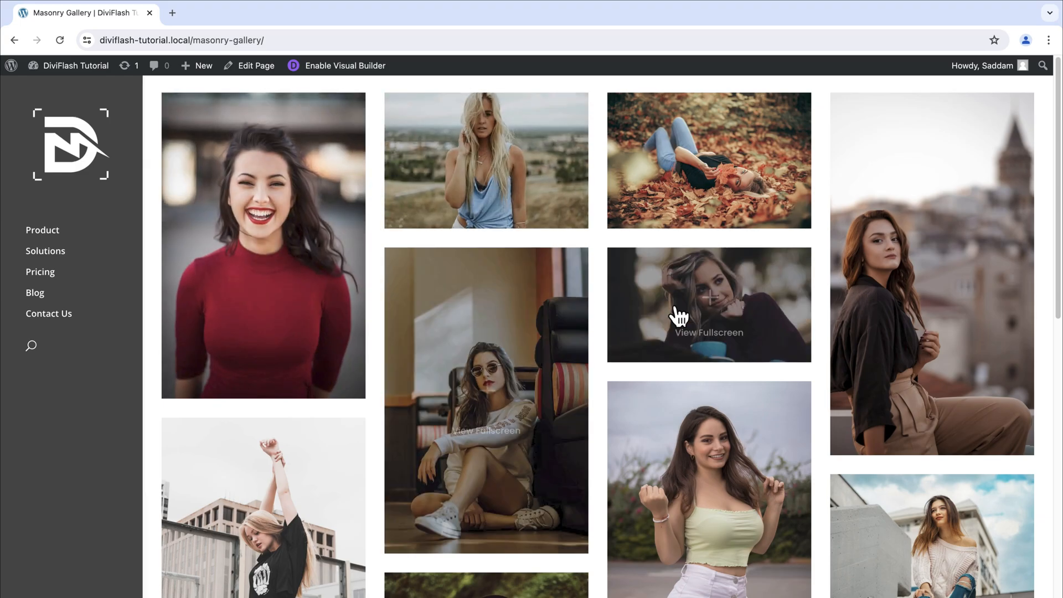
click(263, 246)
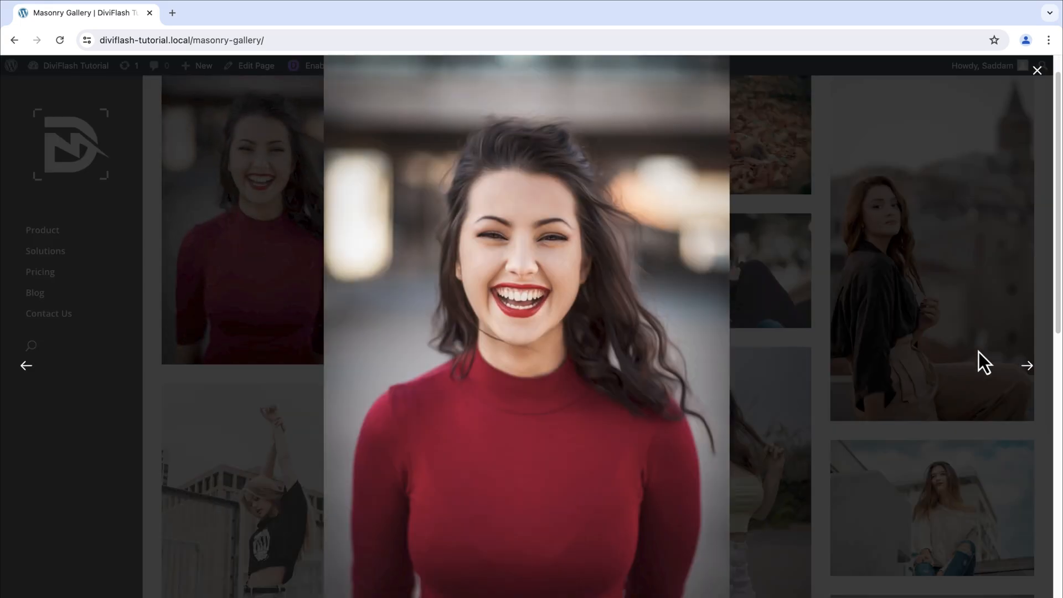
click(1028, 365)
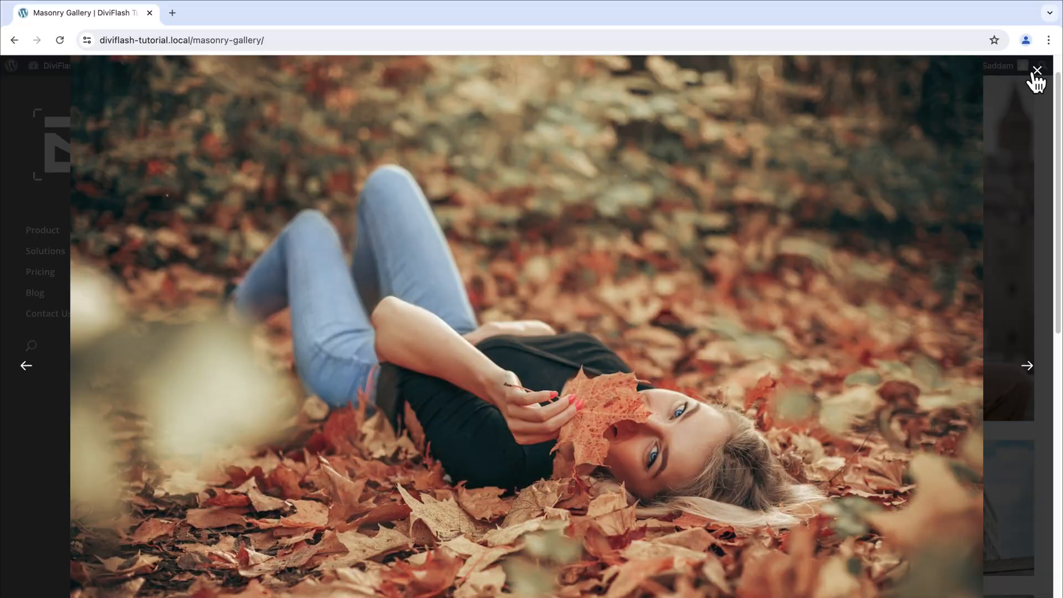